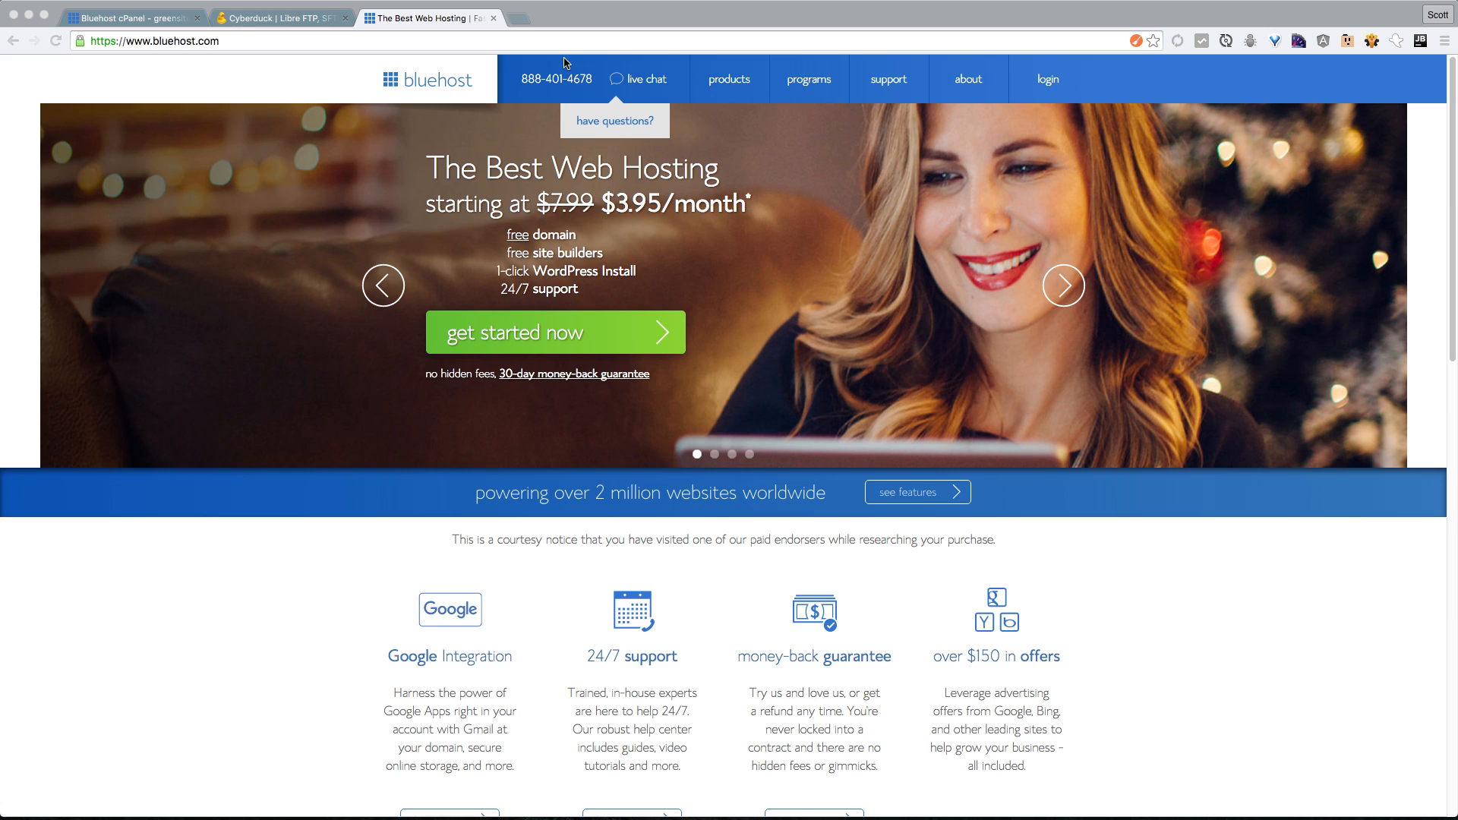
mouse_move(686, 109)
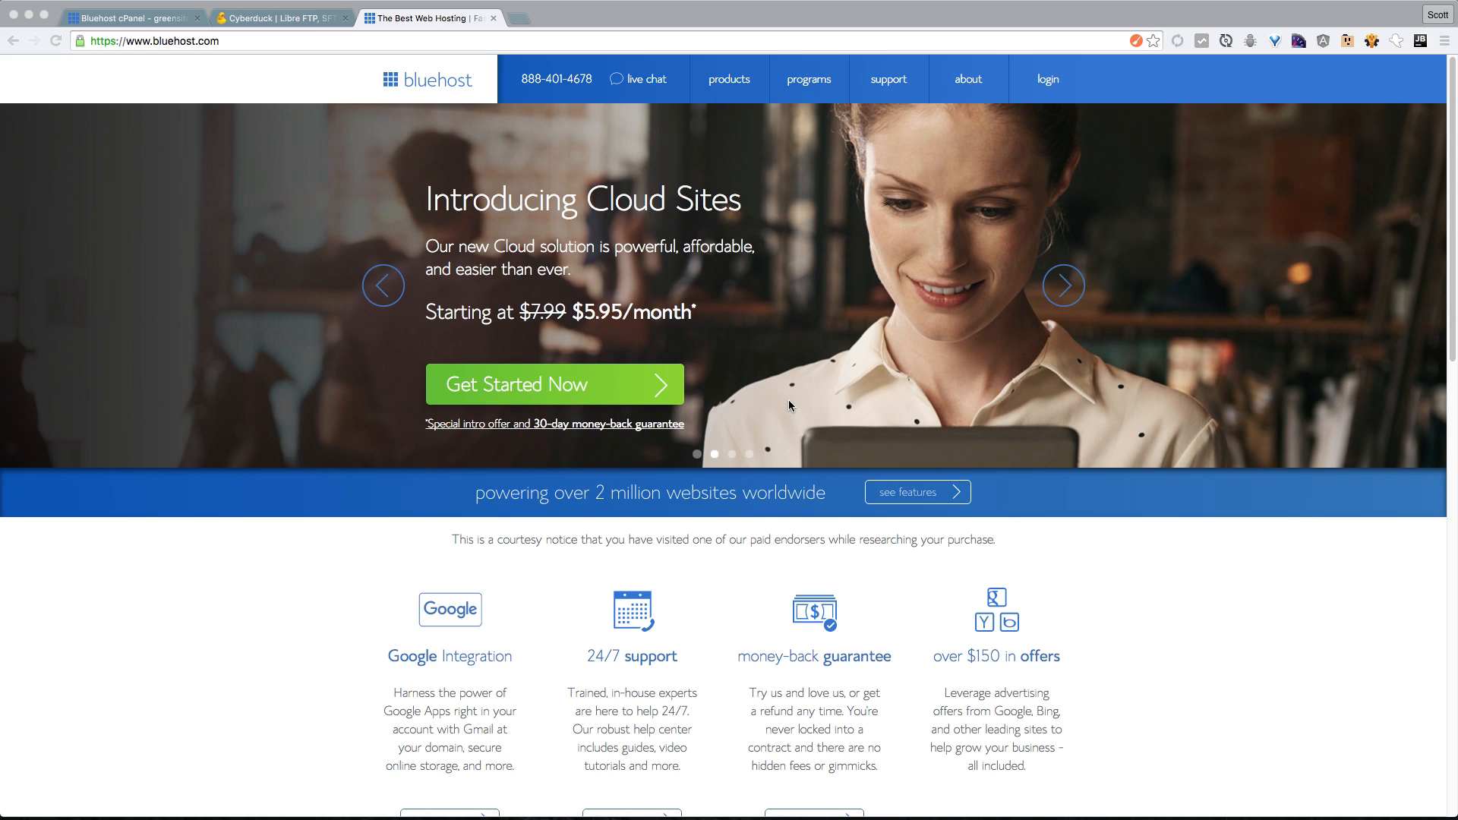
mouse_move(680, 664)
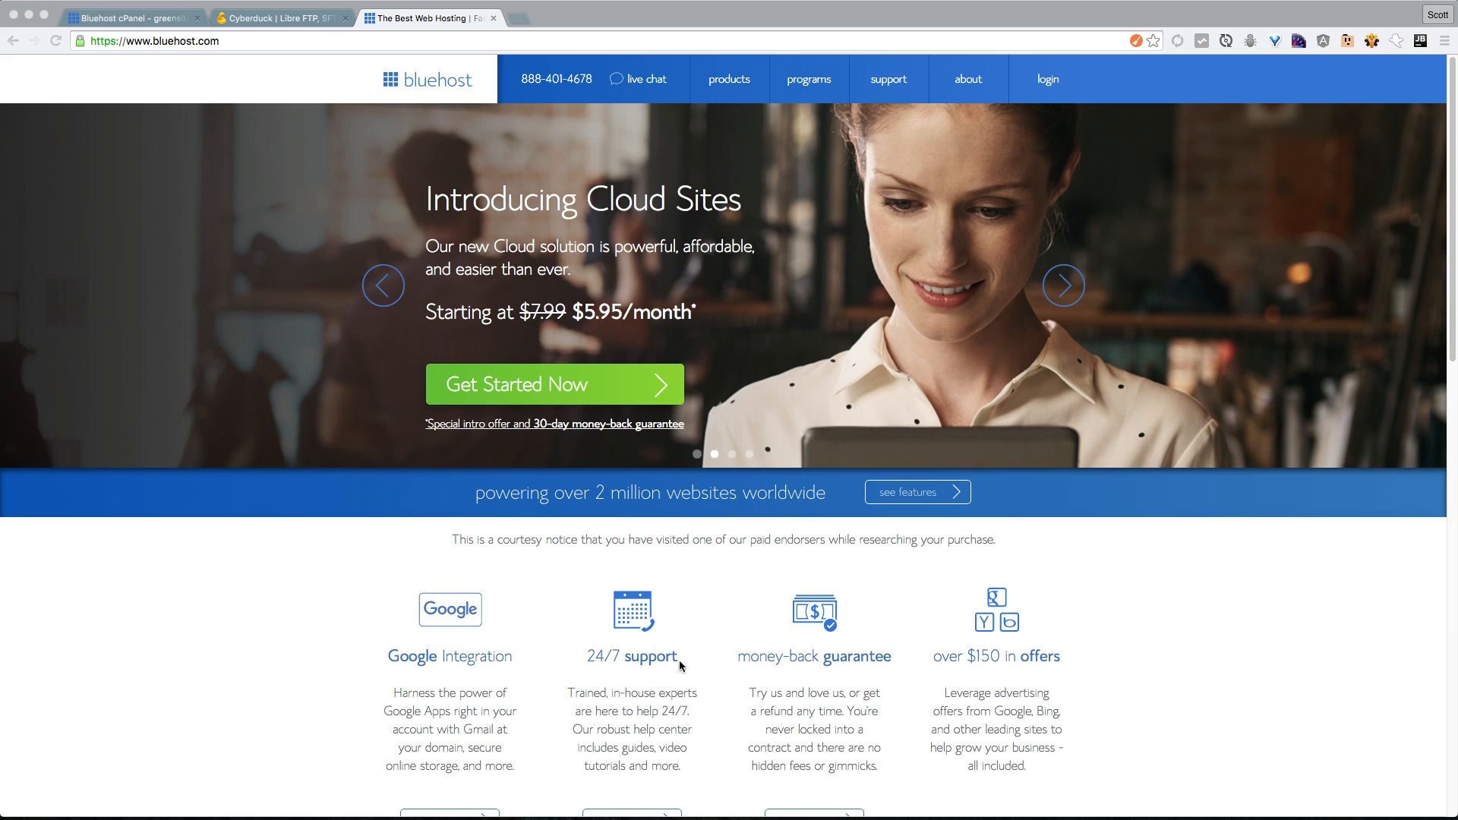
mouse_move(936, 406)
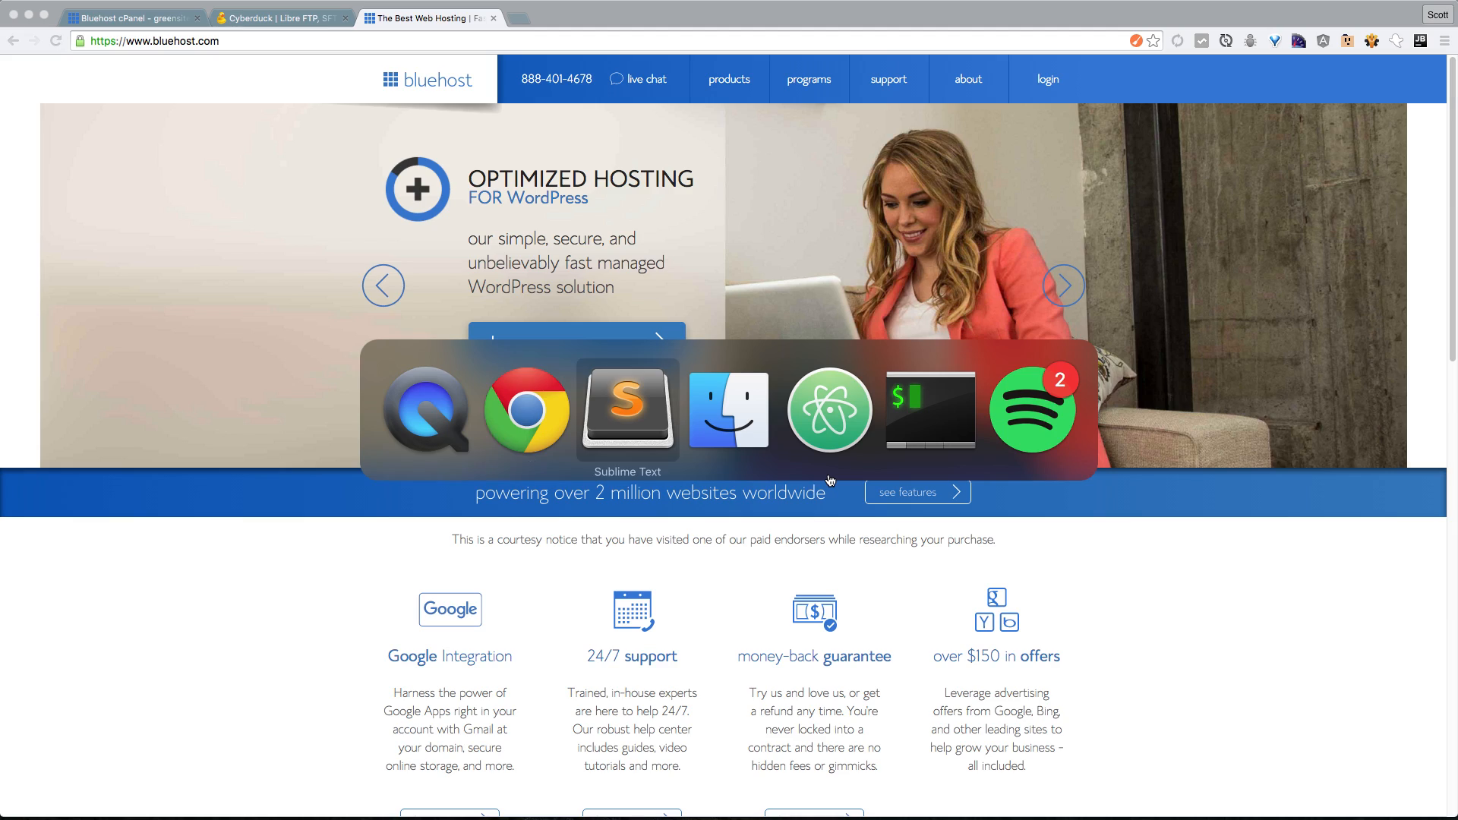
Show the local 'Our First Website' index.html page loaded from the first-site folder
click(626, 410)
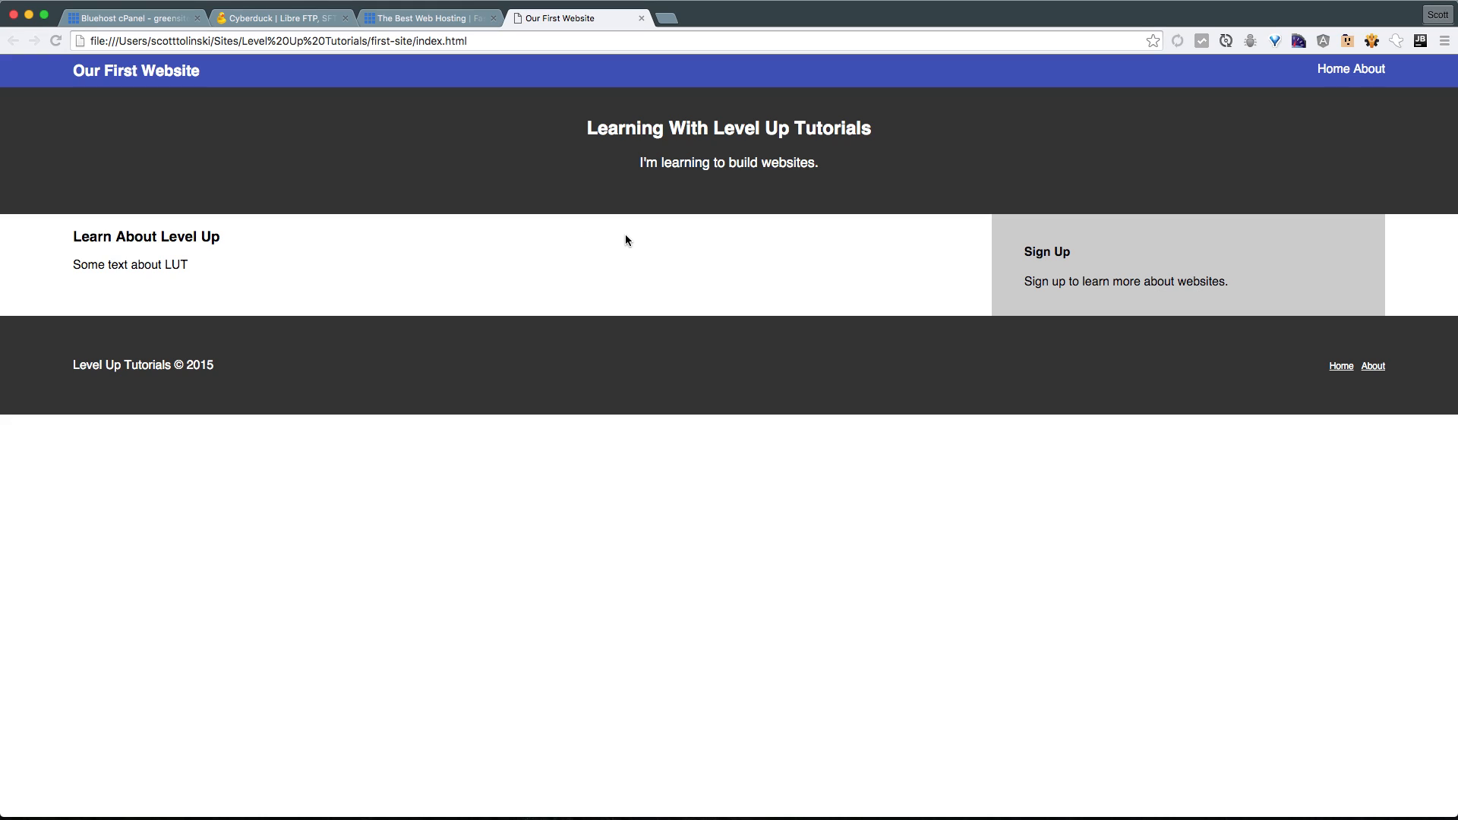
mouse_move(1066, 733)
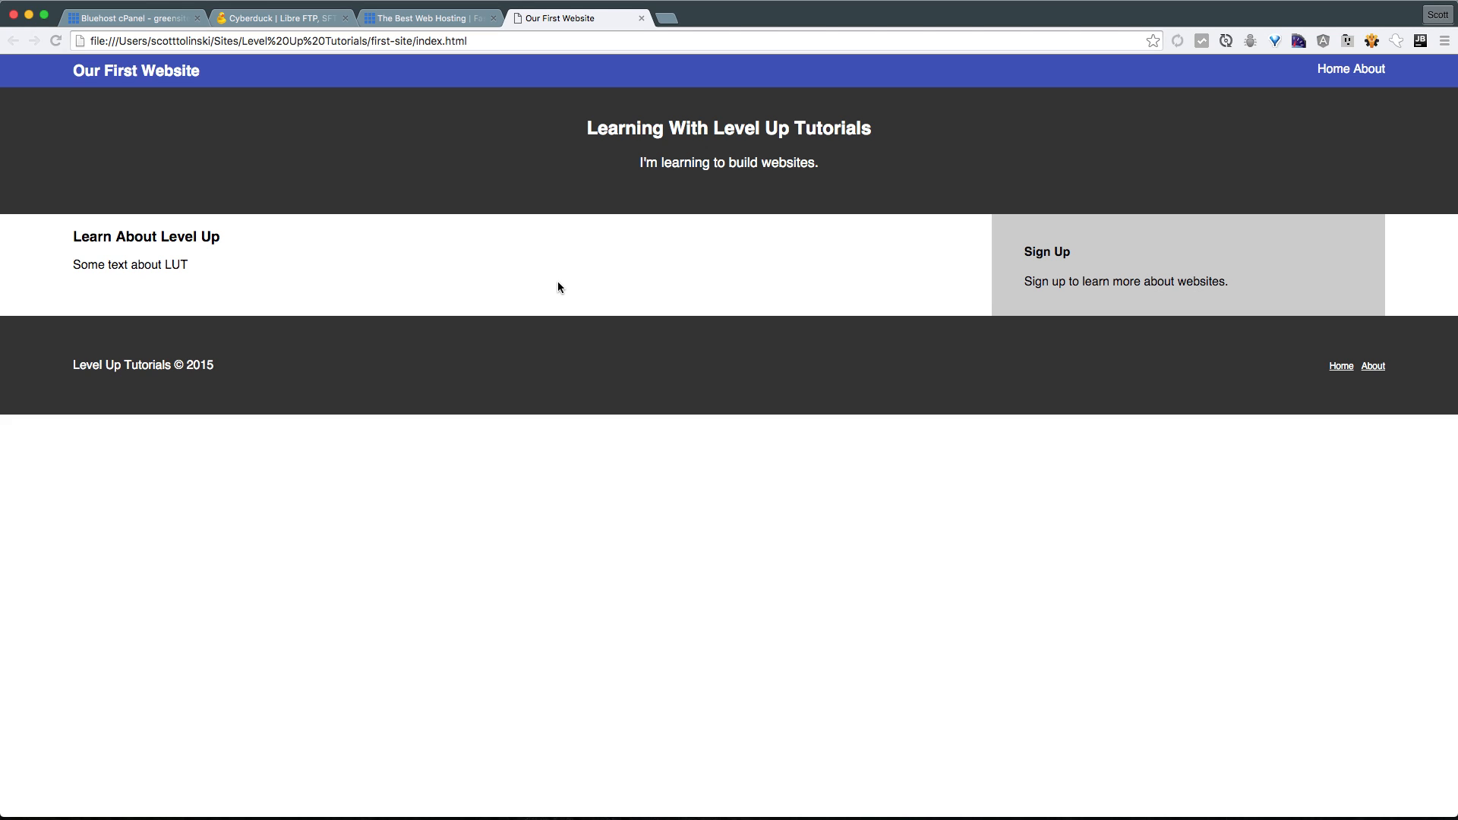
mouse_move(557, 279)
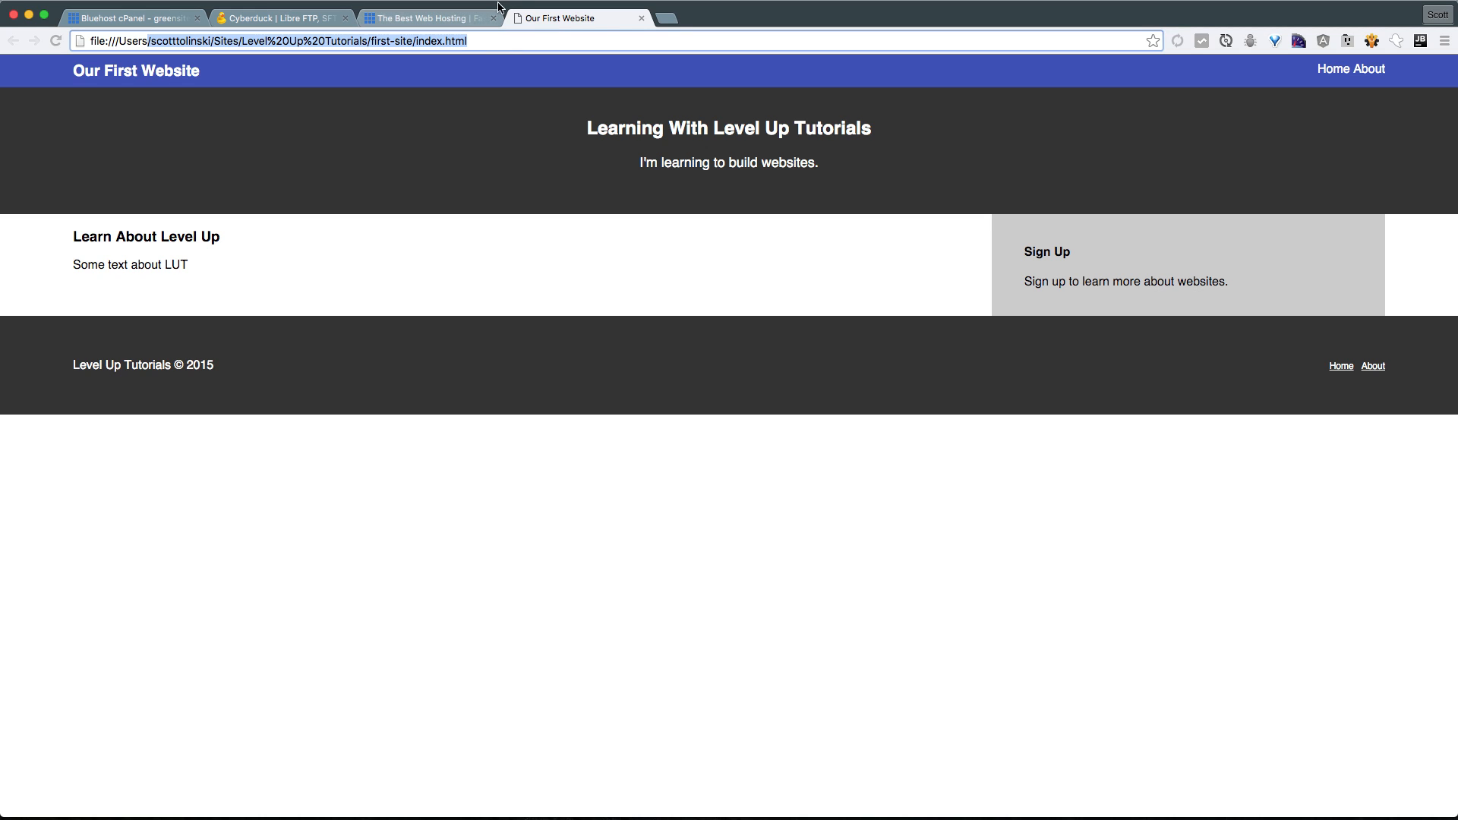
mouse_move(619, 154)
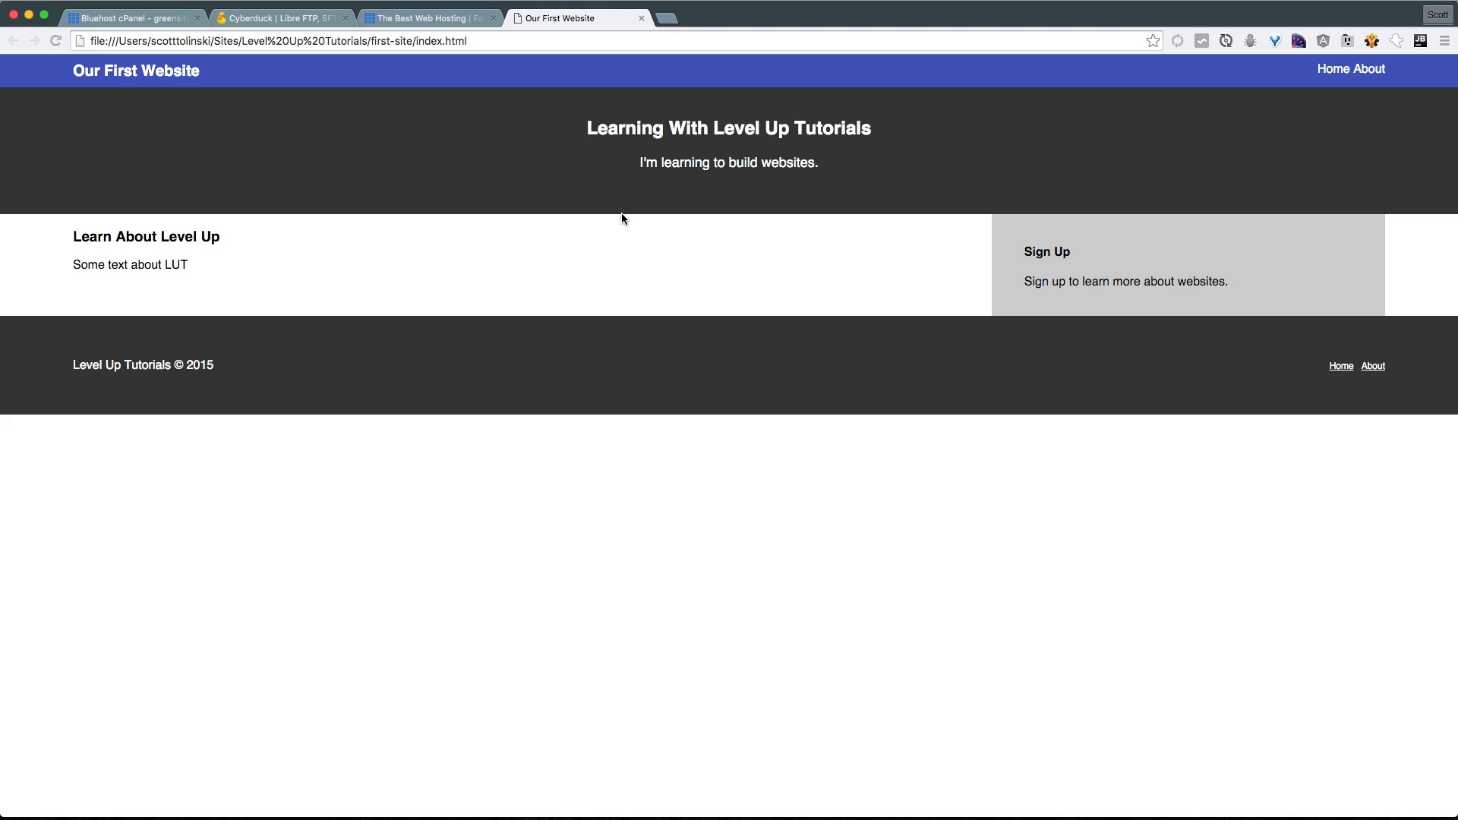
mouse_move(741, 506)
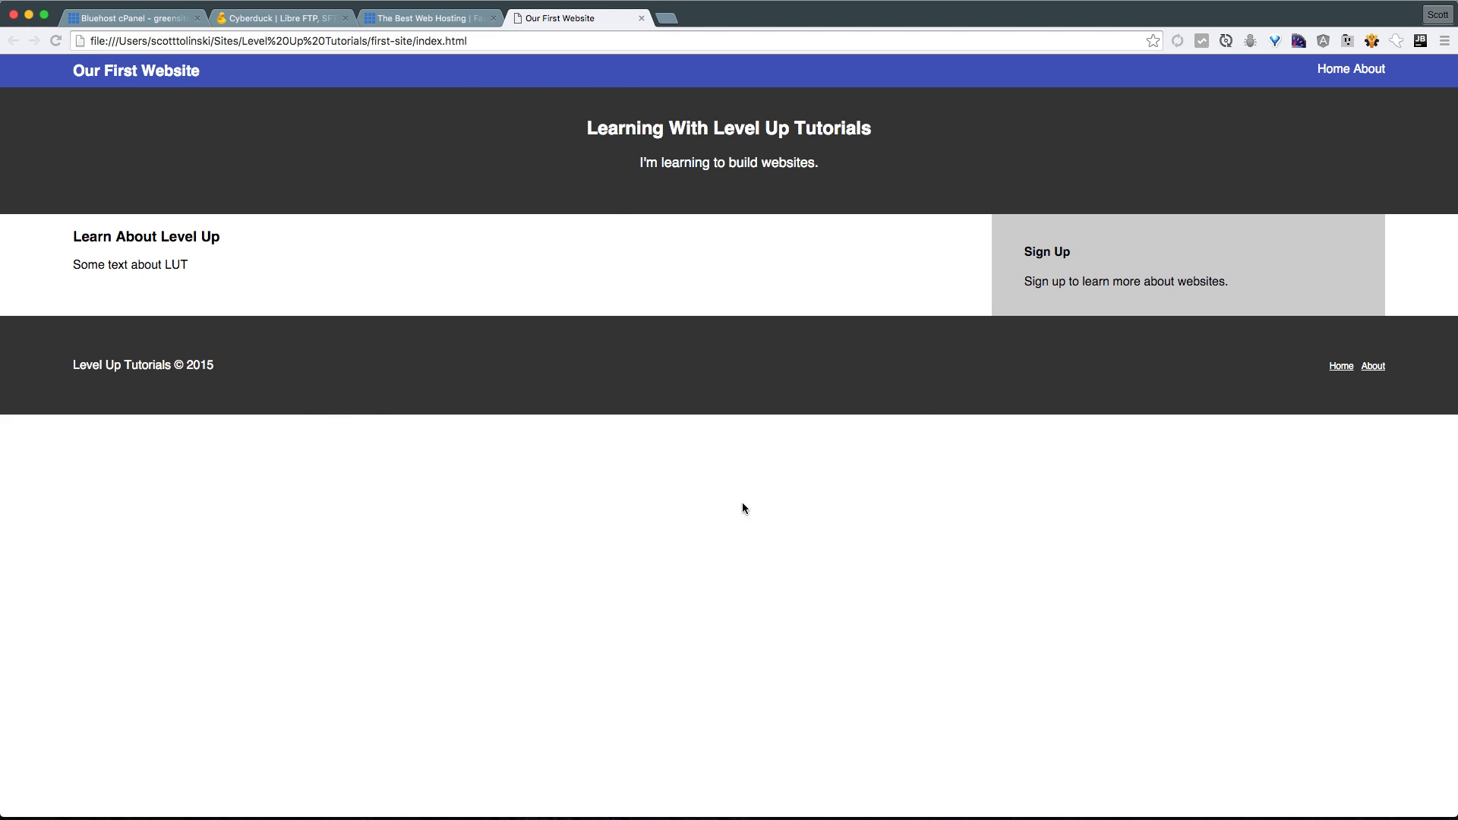
mouse_move(554, 405)
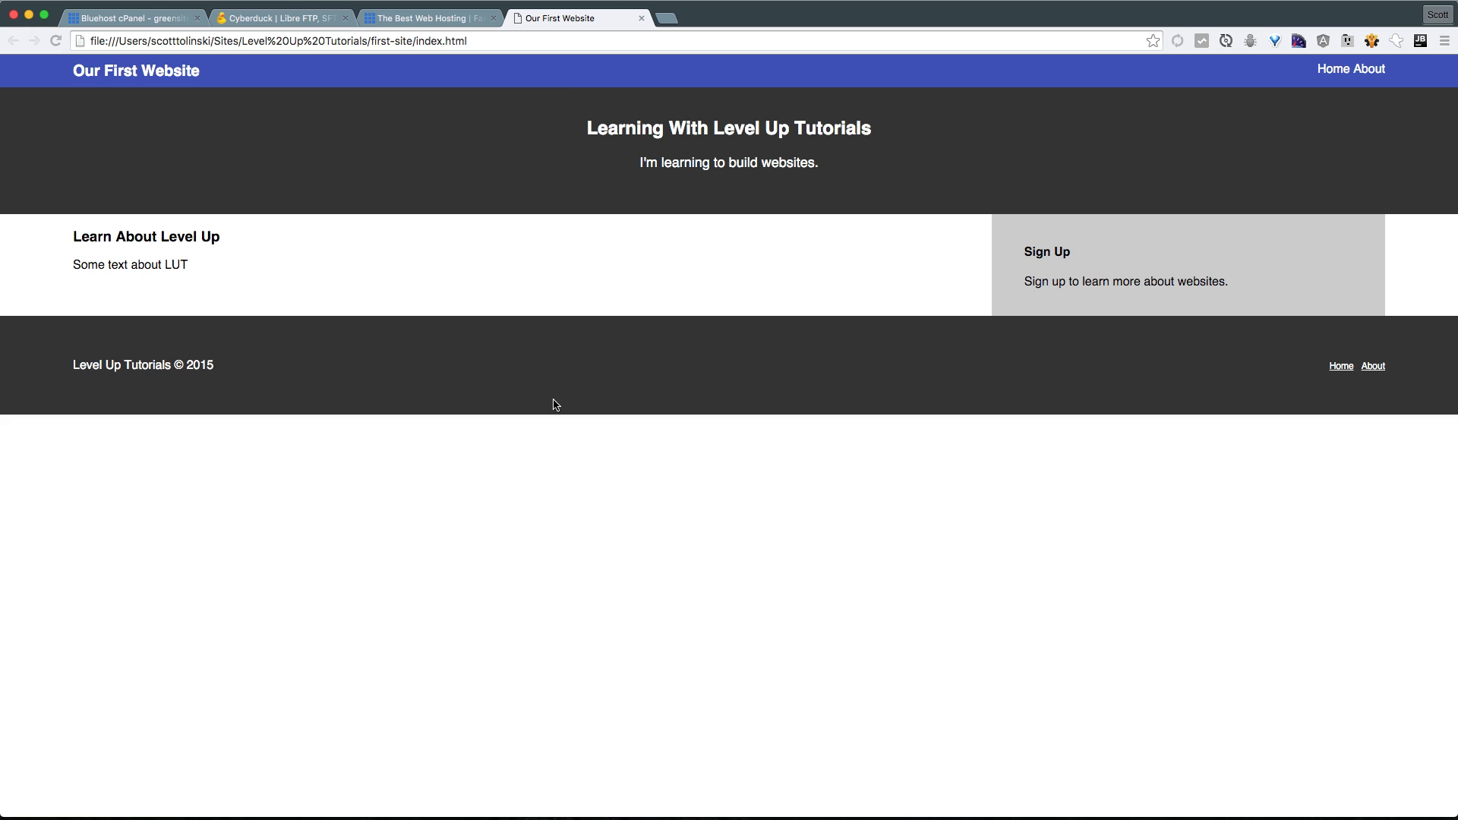
click(344, 41)
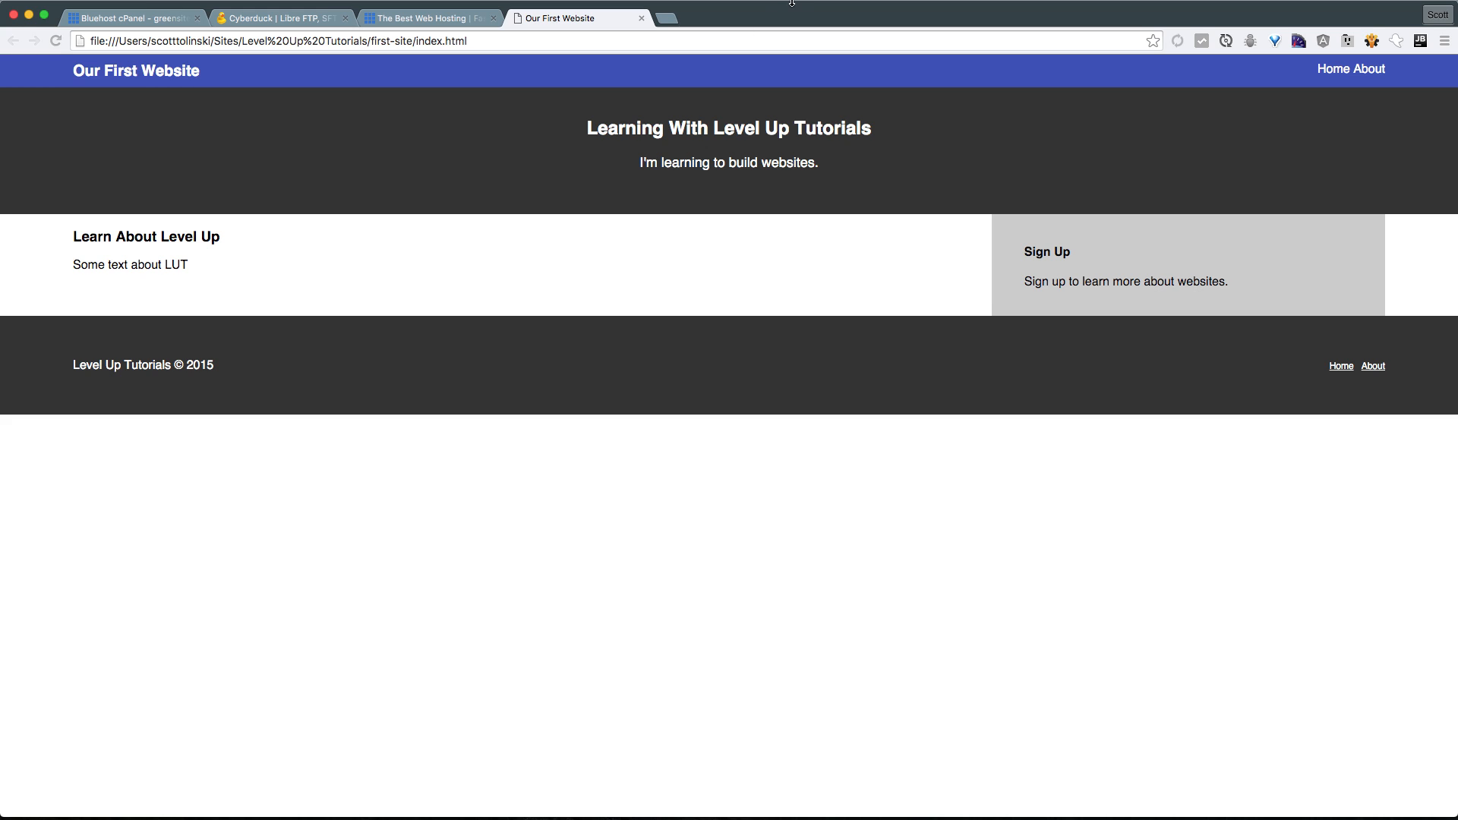
mouse_move(770, 86)
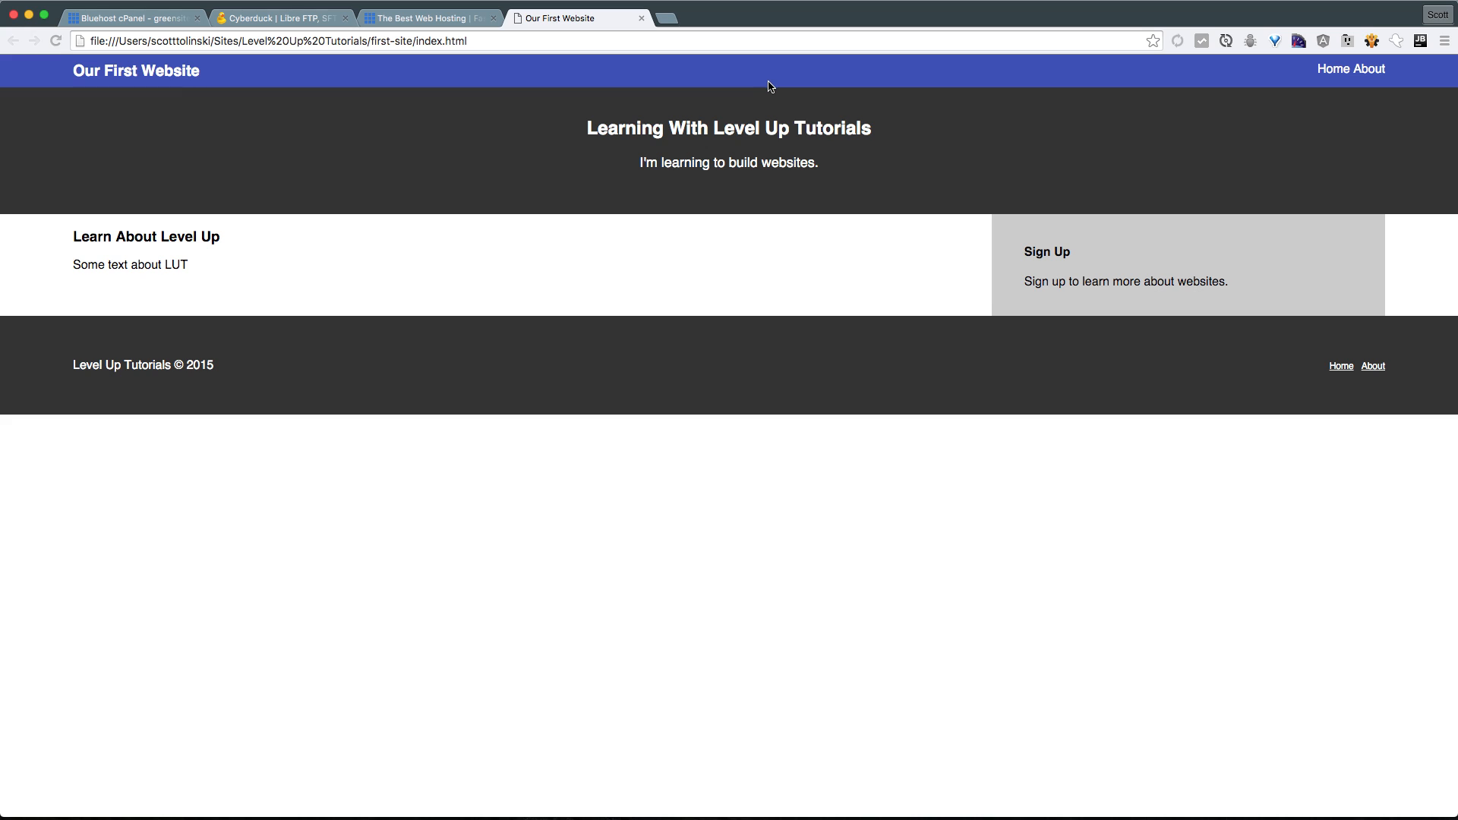
mouse_move(1151, 751)
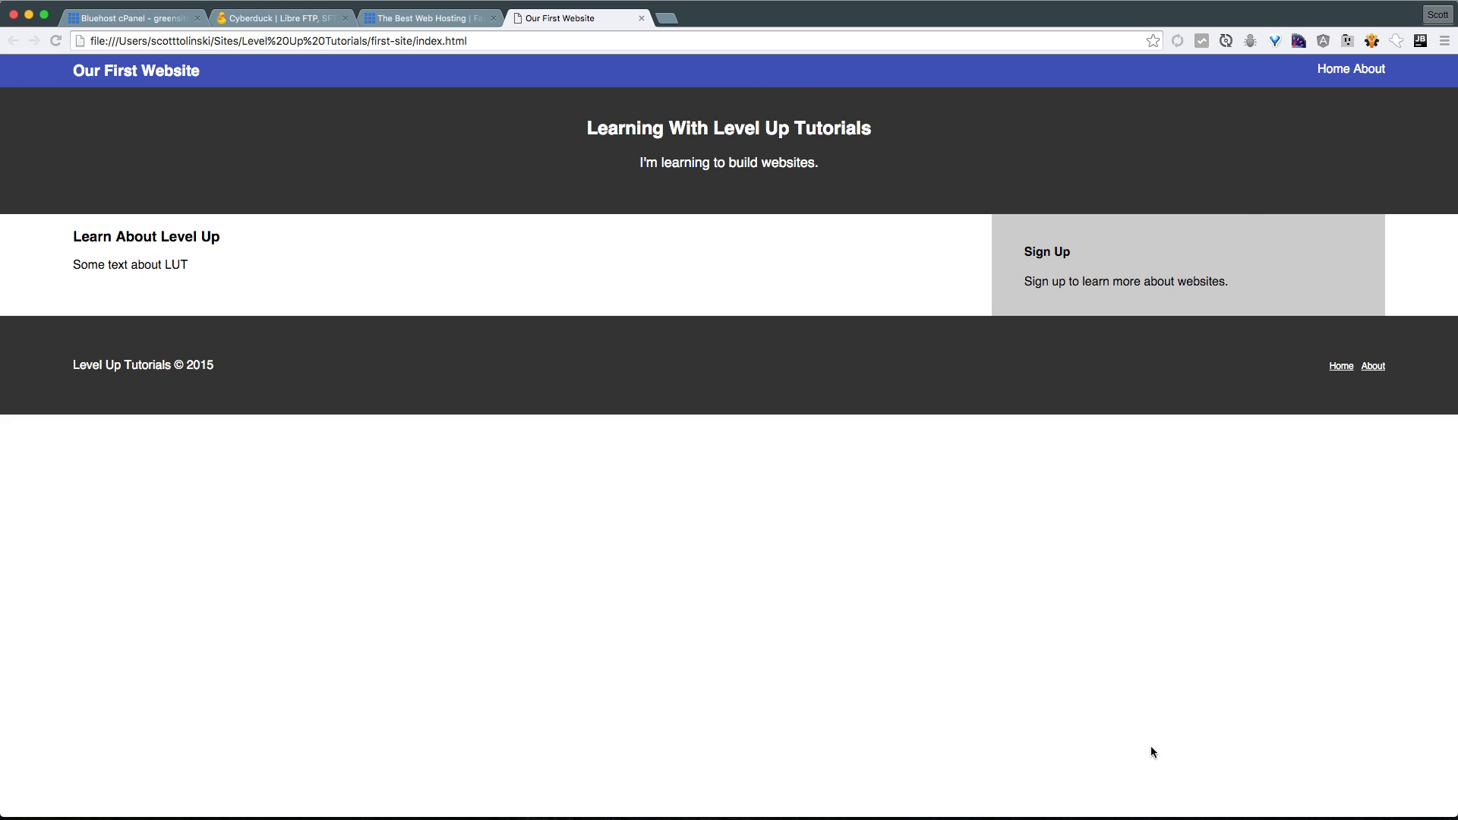
mouse_move(750, 530)
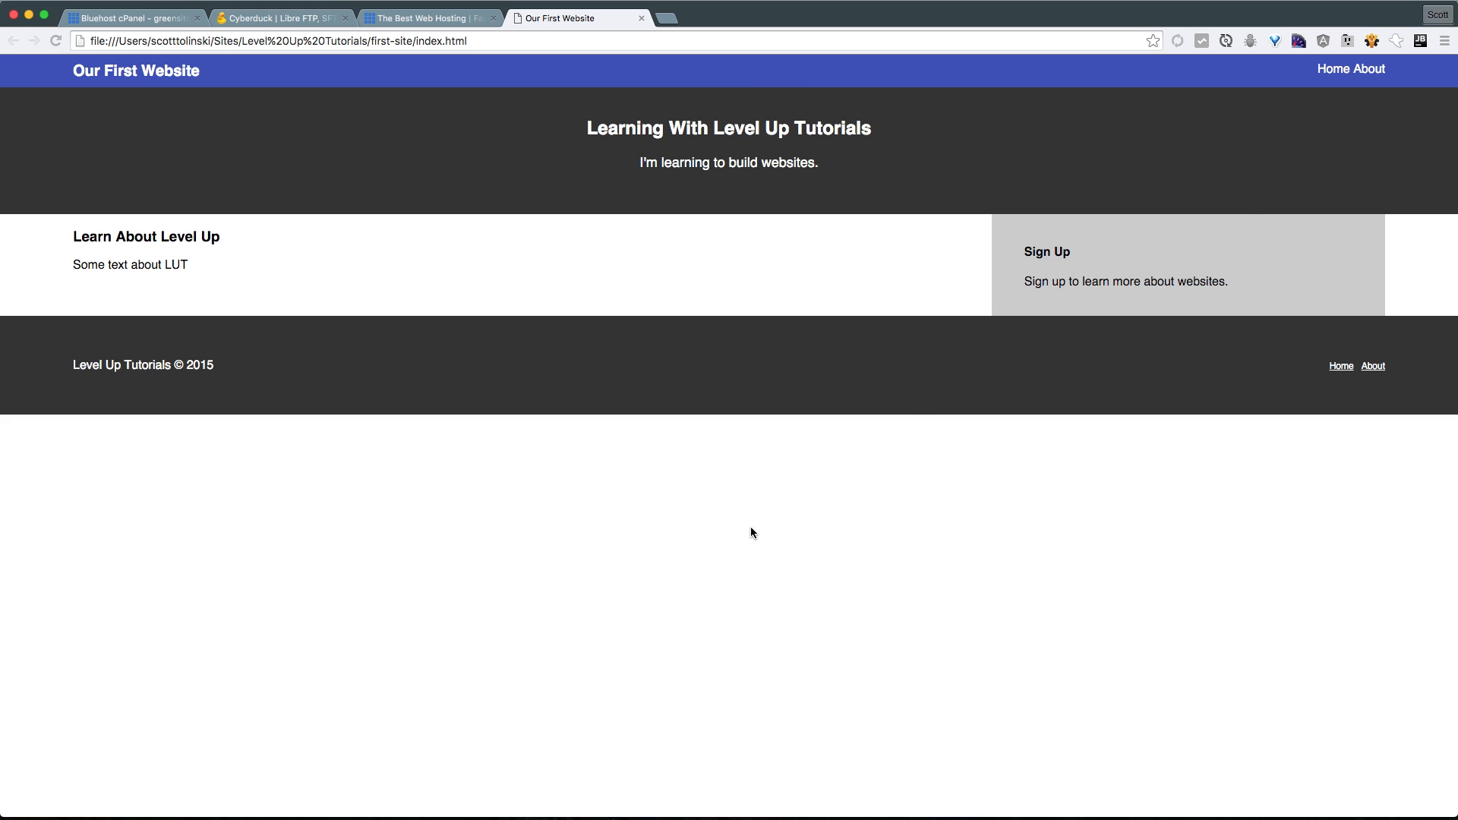
mouse_move(1014, 349)
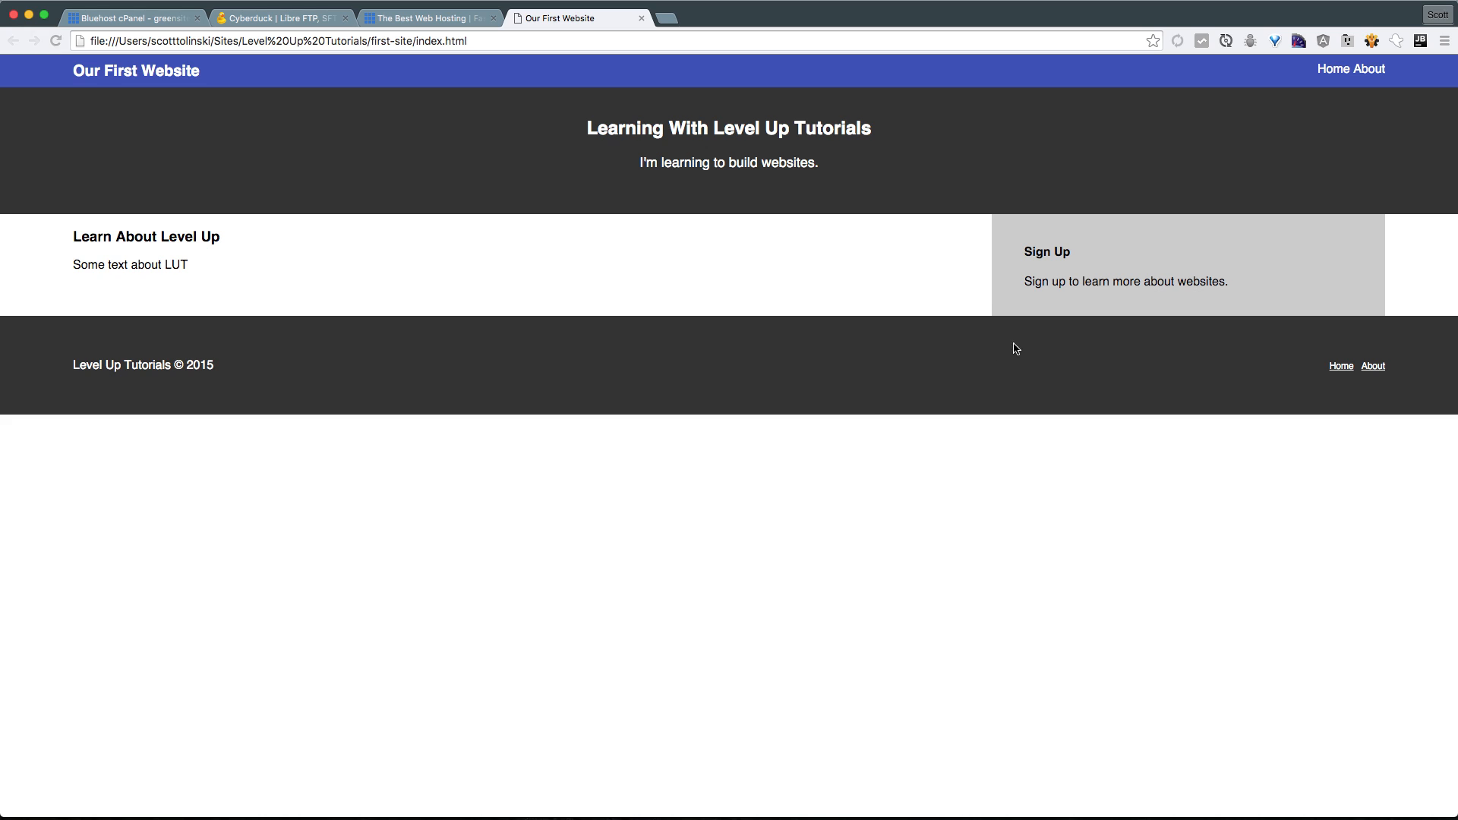
mouse_move(873, 186)
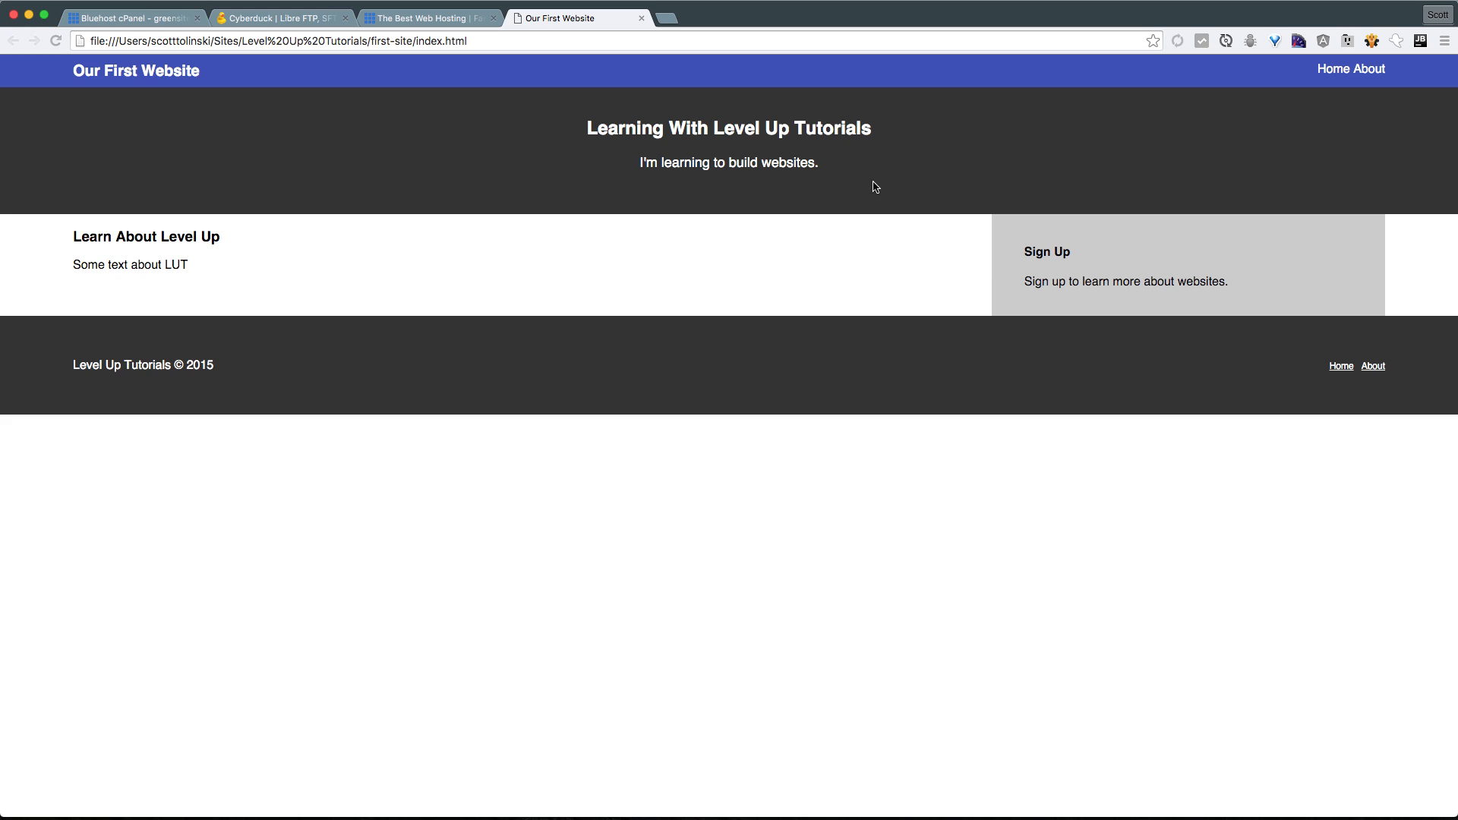
mouse_move(1089, 260)
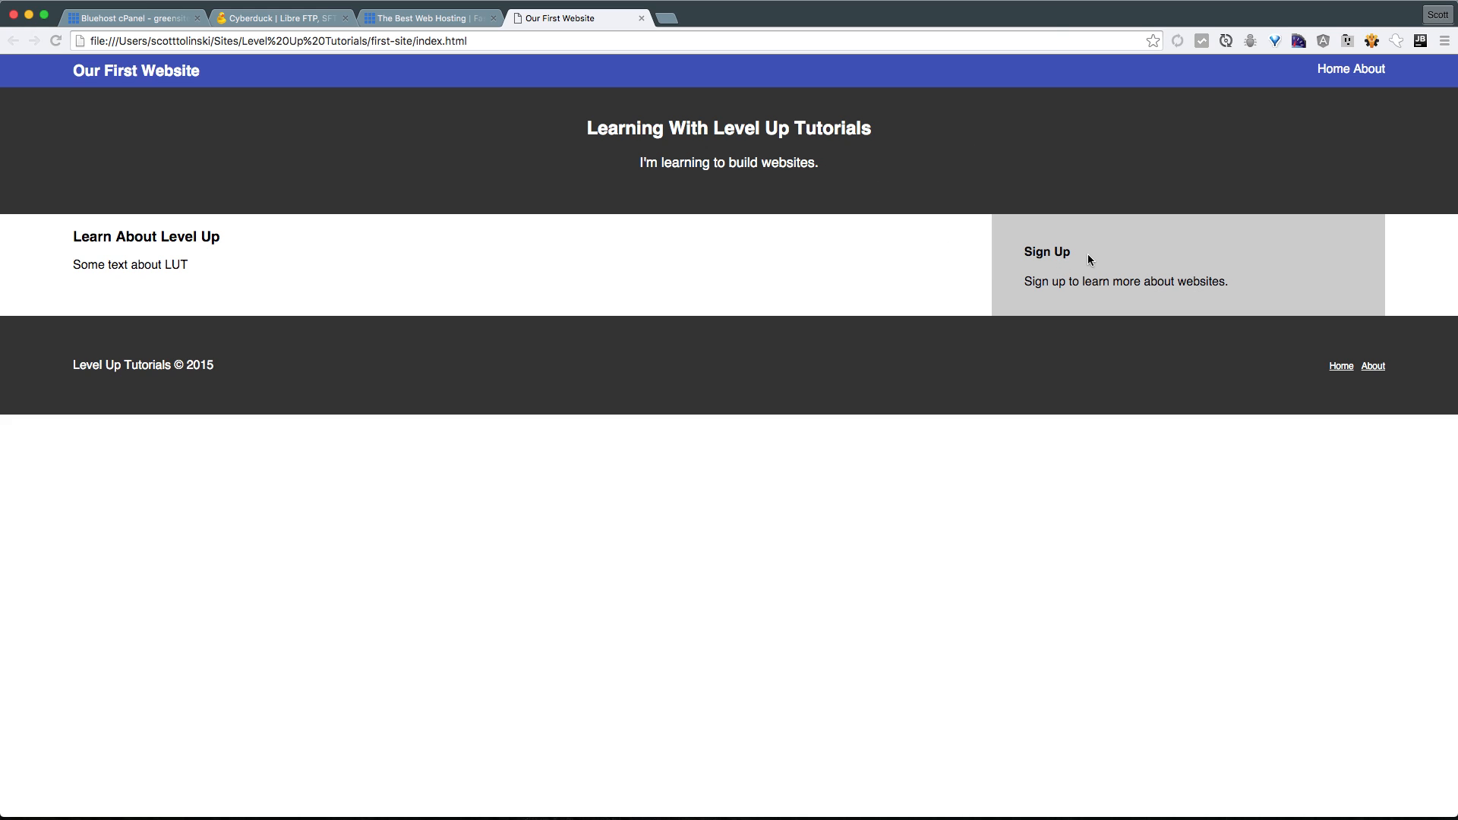
mouse_move(1340, 367)
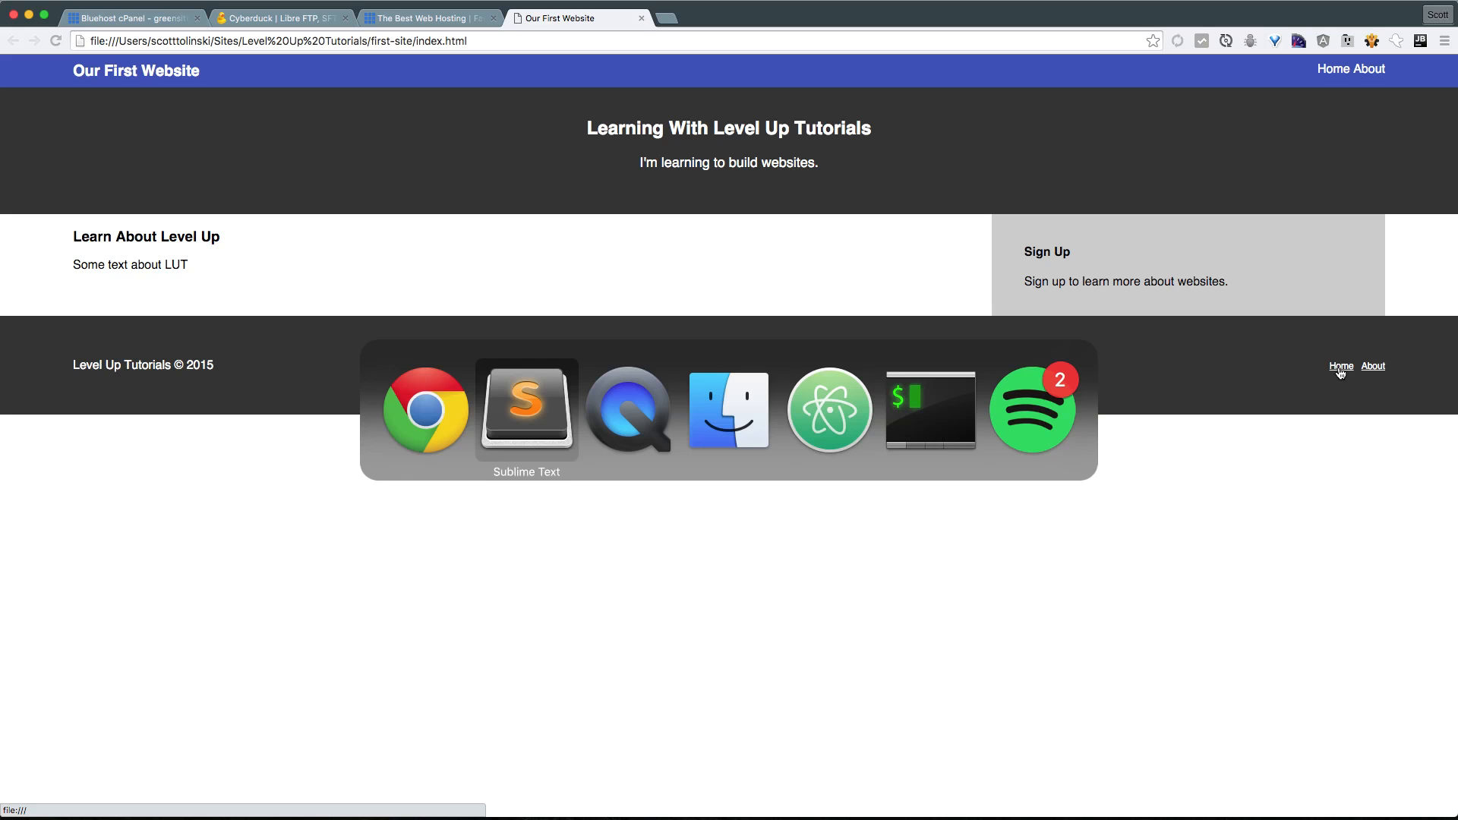
Switch to Sublime Text showing the first-site index.html source code
click(526, 410)
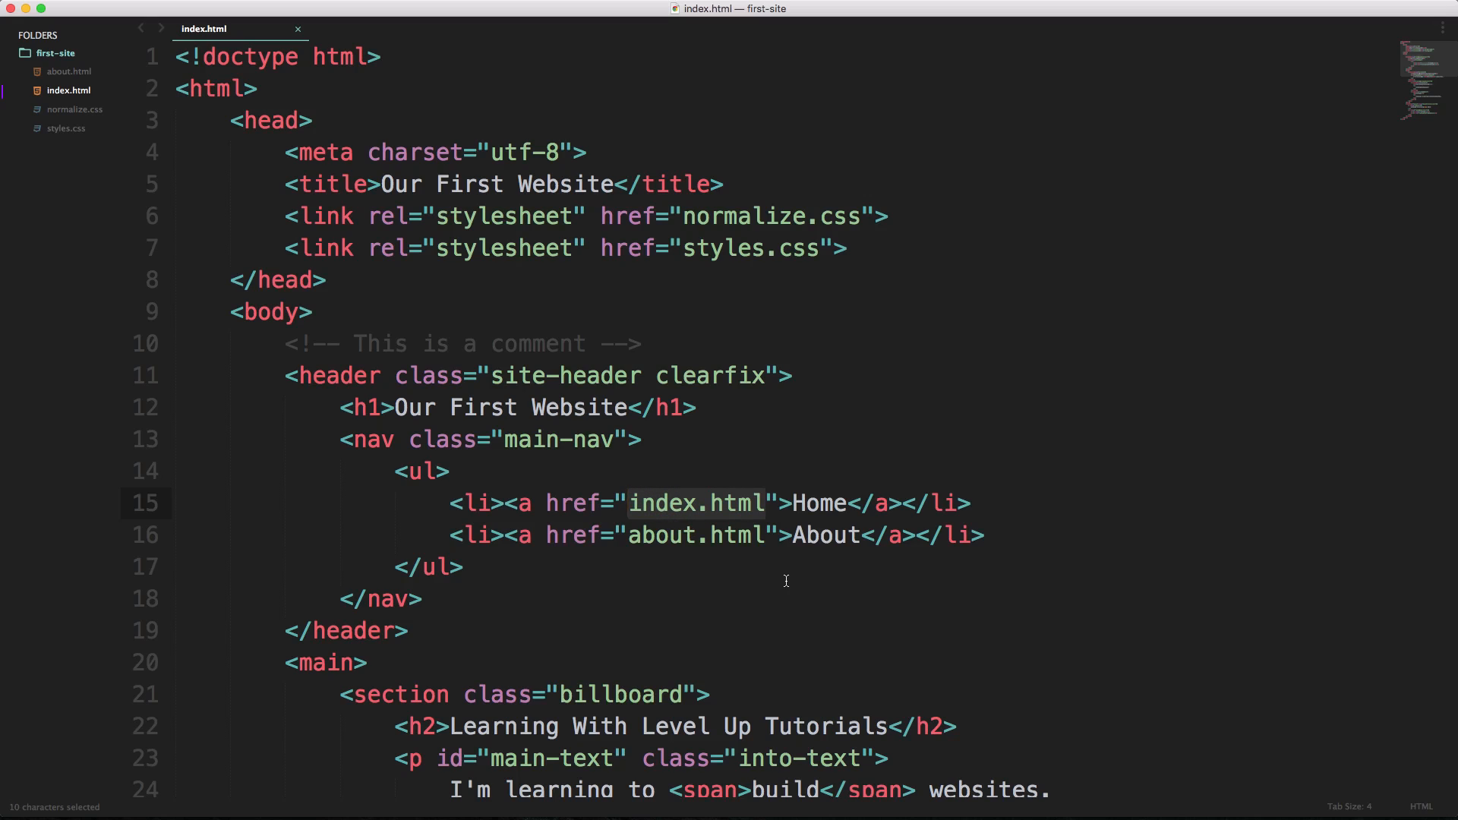
mouse_move(794, 560)
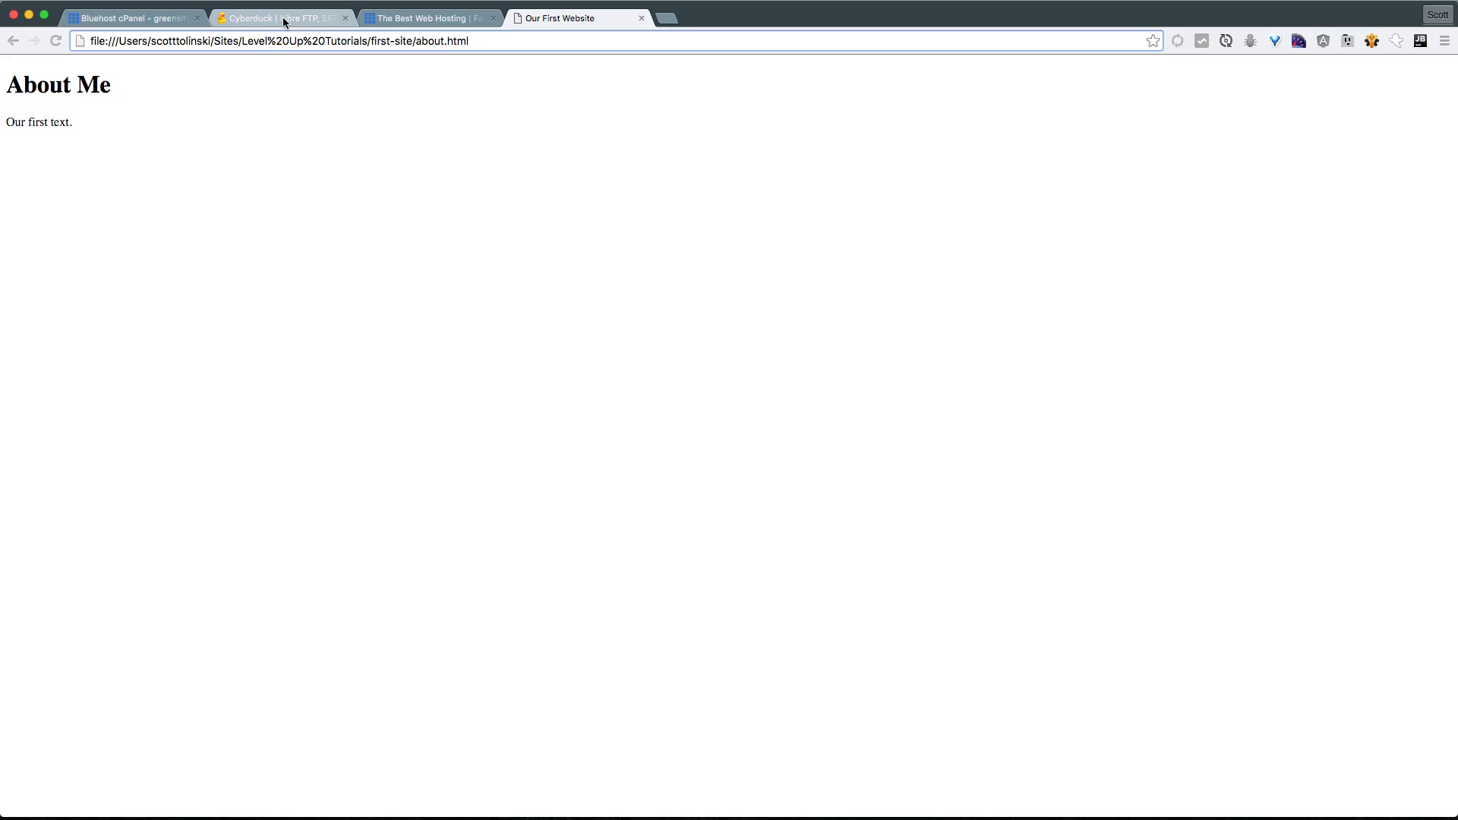
Switch to the 'Best Web Hosting Bluehost' tab
click(450, 18)
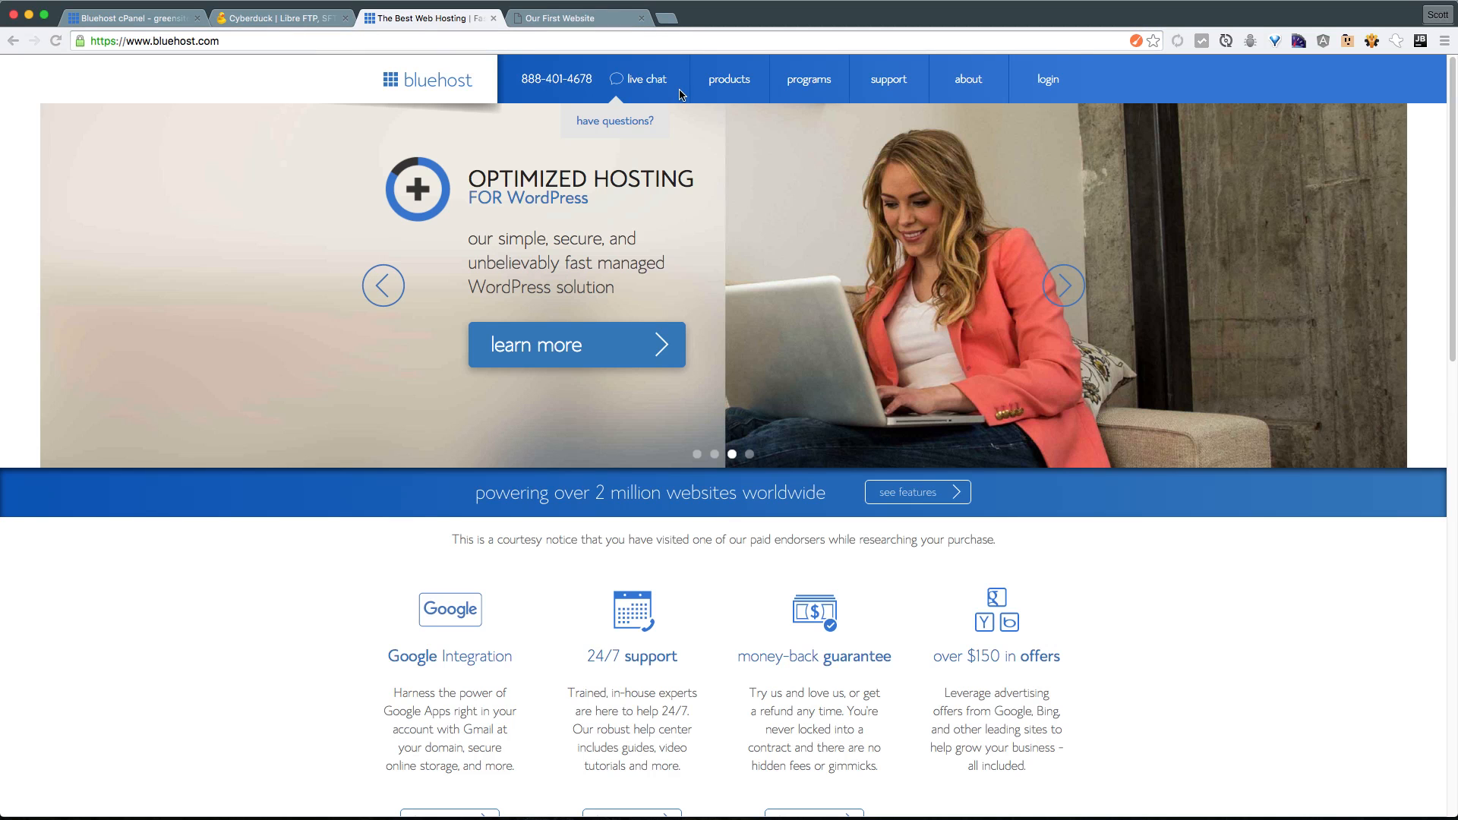
mouse_move(809, 79)
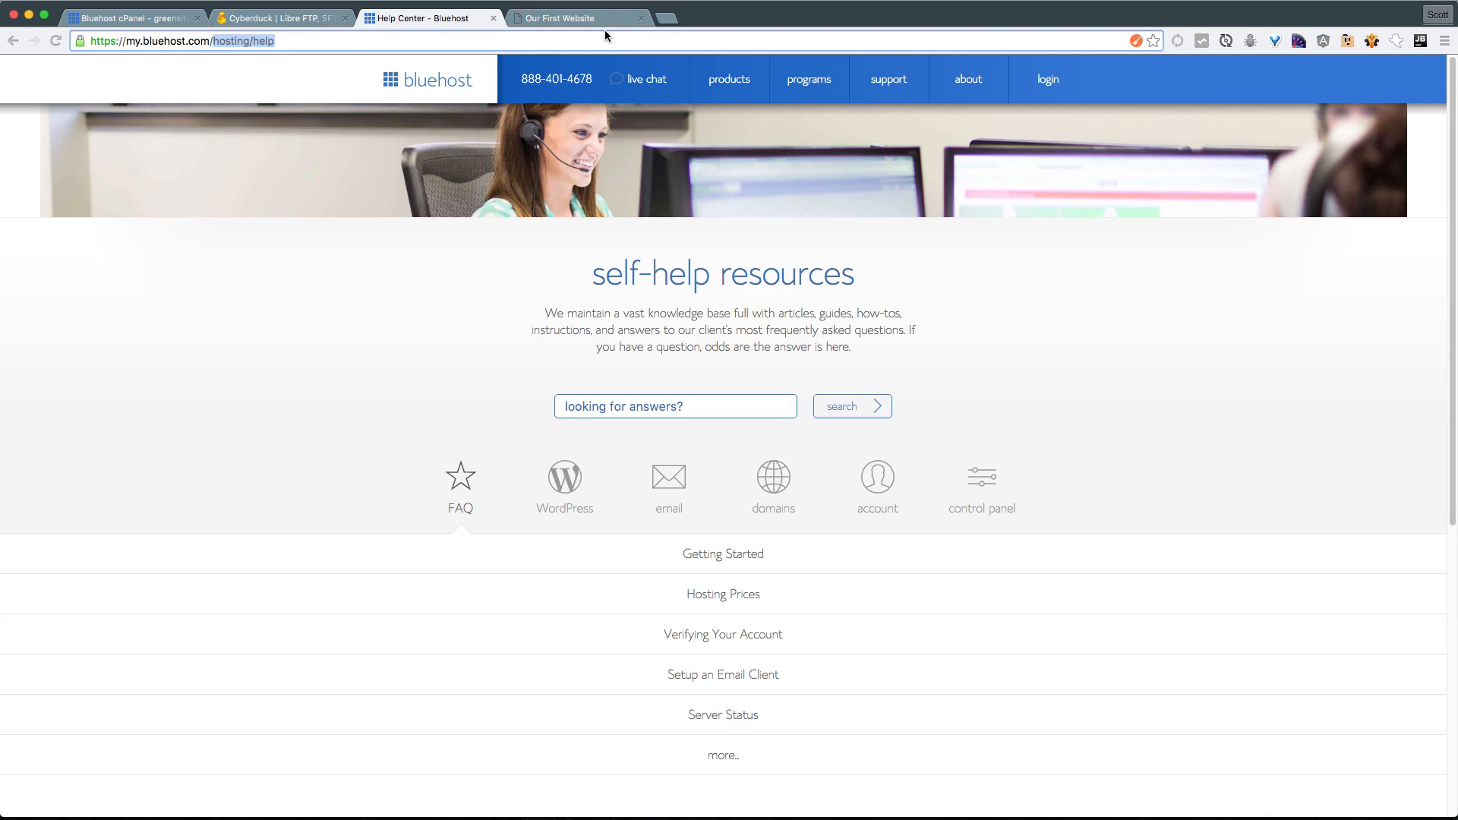
Return to the 'Our First Website' tab after viewing Bluehost's Help Center
click(576, 19)
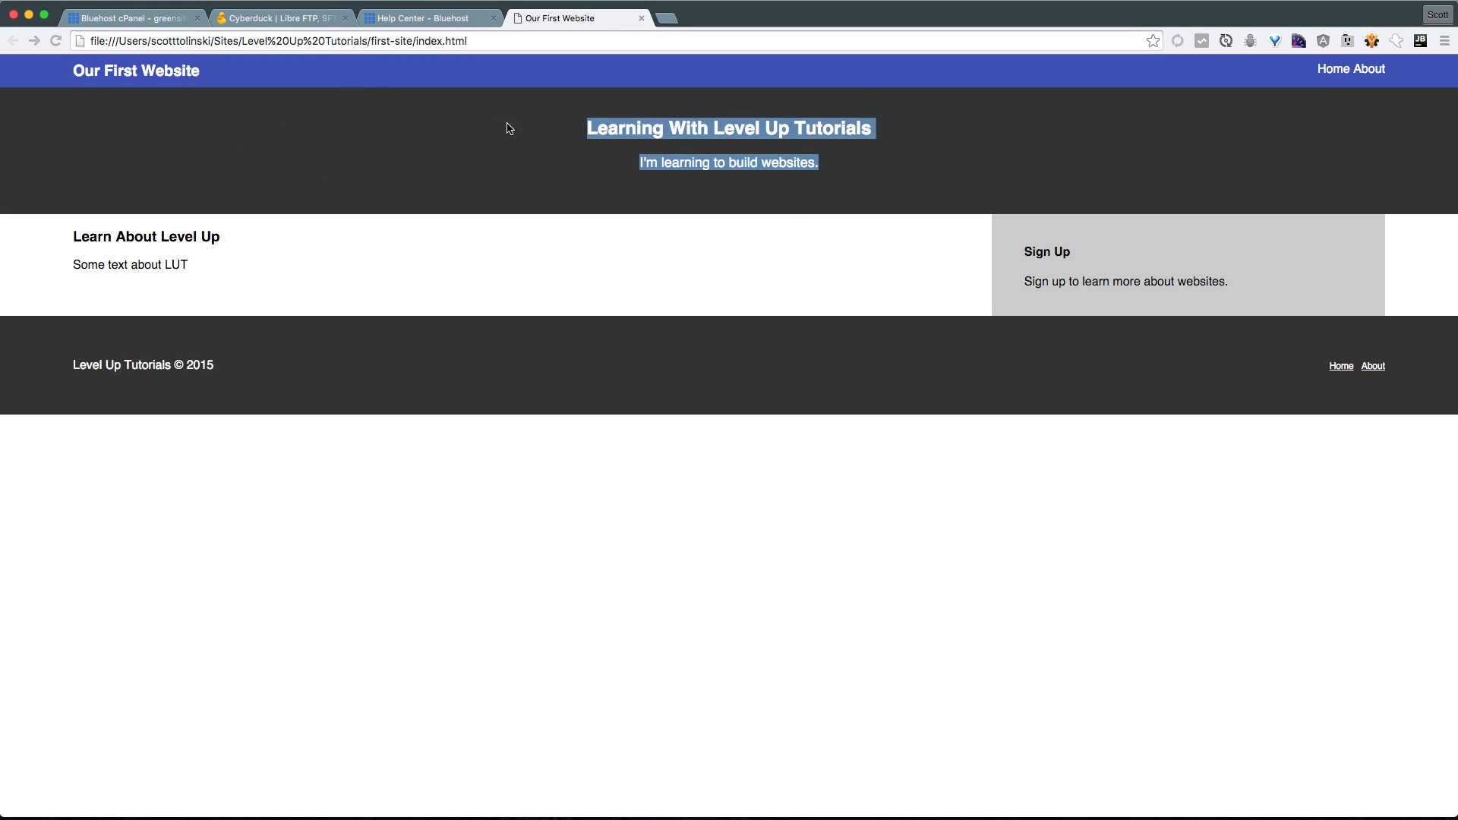
Clear the billboard text highlight and switch to the 'Help Center - Bluehost' tab
click(966, 258)
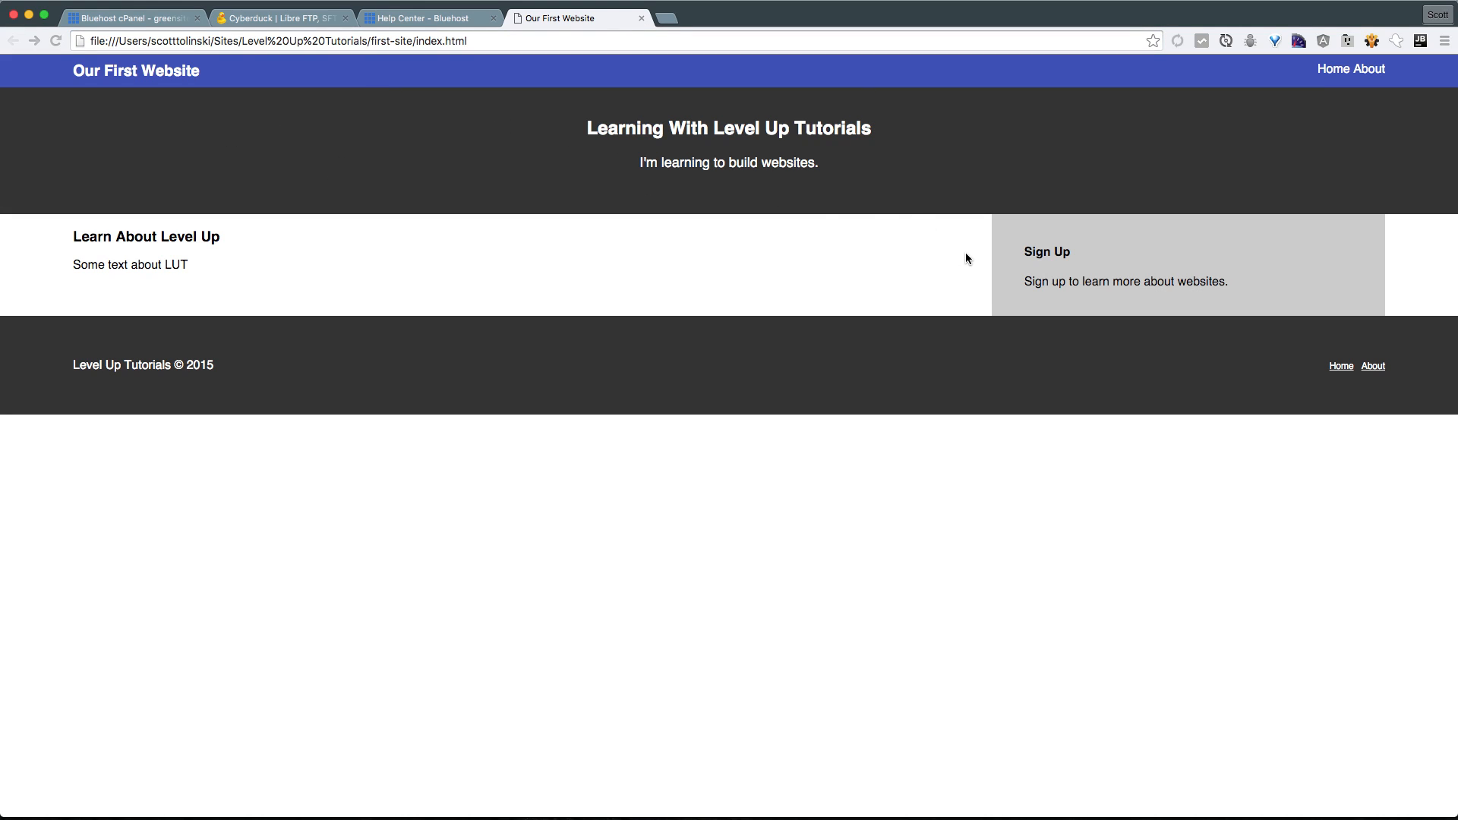
mouse_move(960, 213)
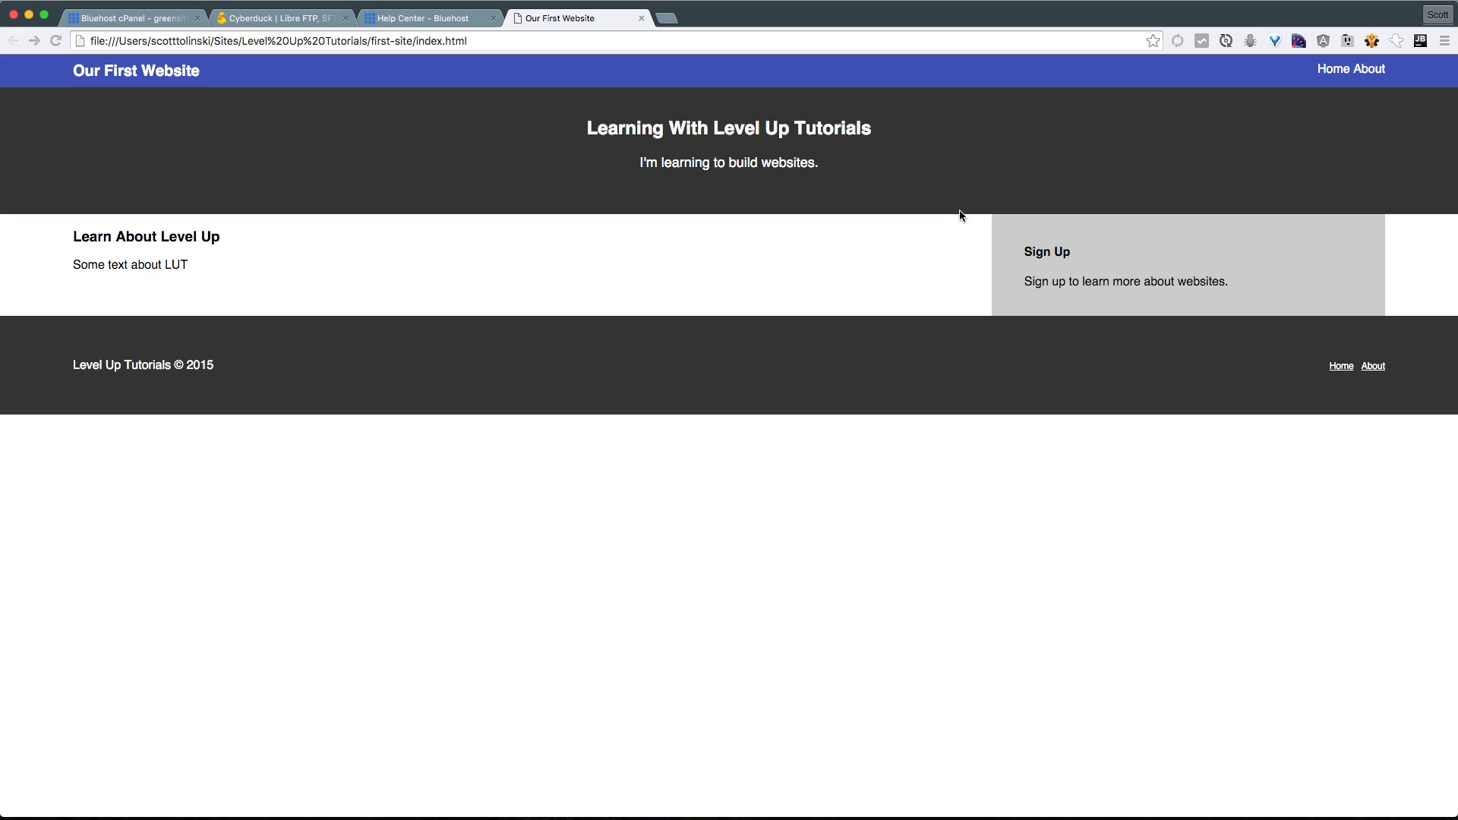
mouse_move(969, 253)
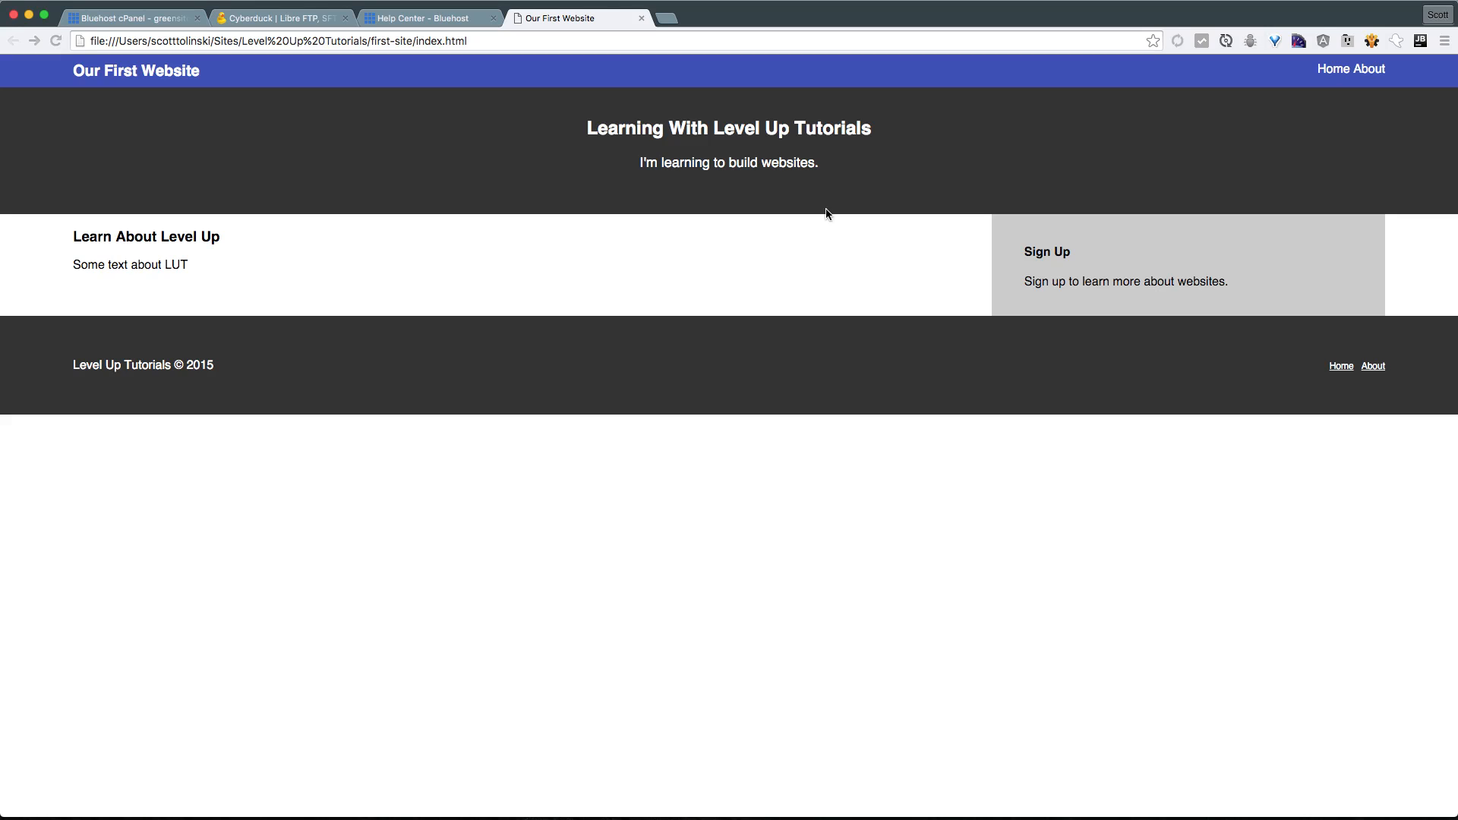
click(428, 17)
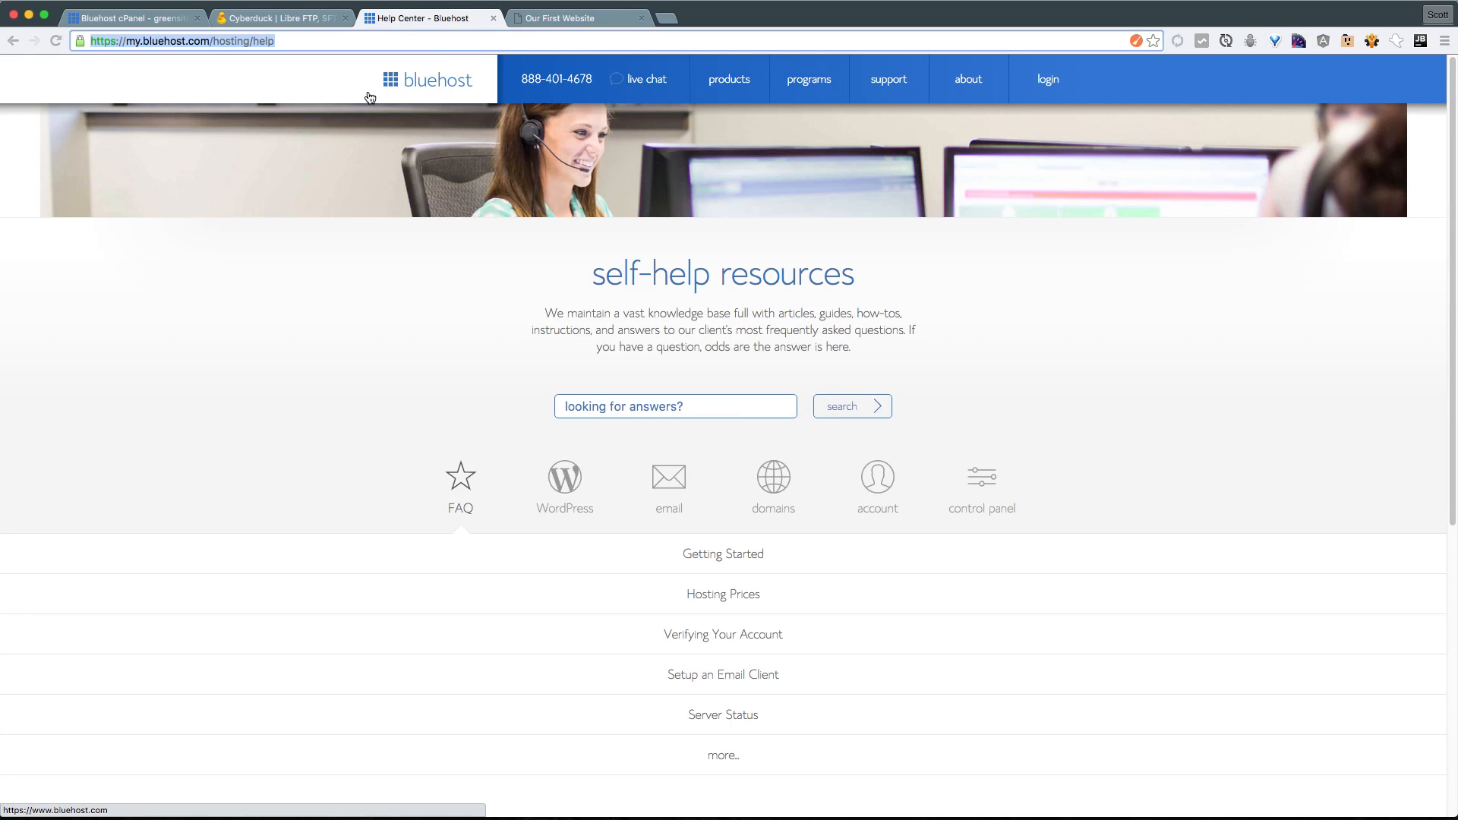
Visit the bluehost.com homepage, then switch to the greensites.co cPanel tab
click(429, 79)
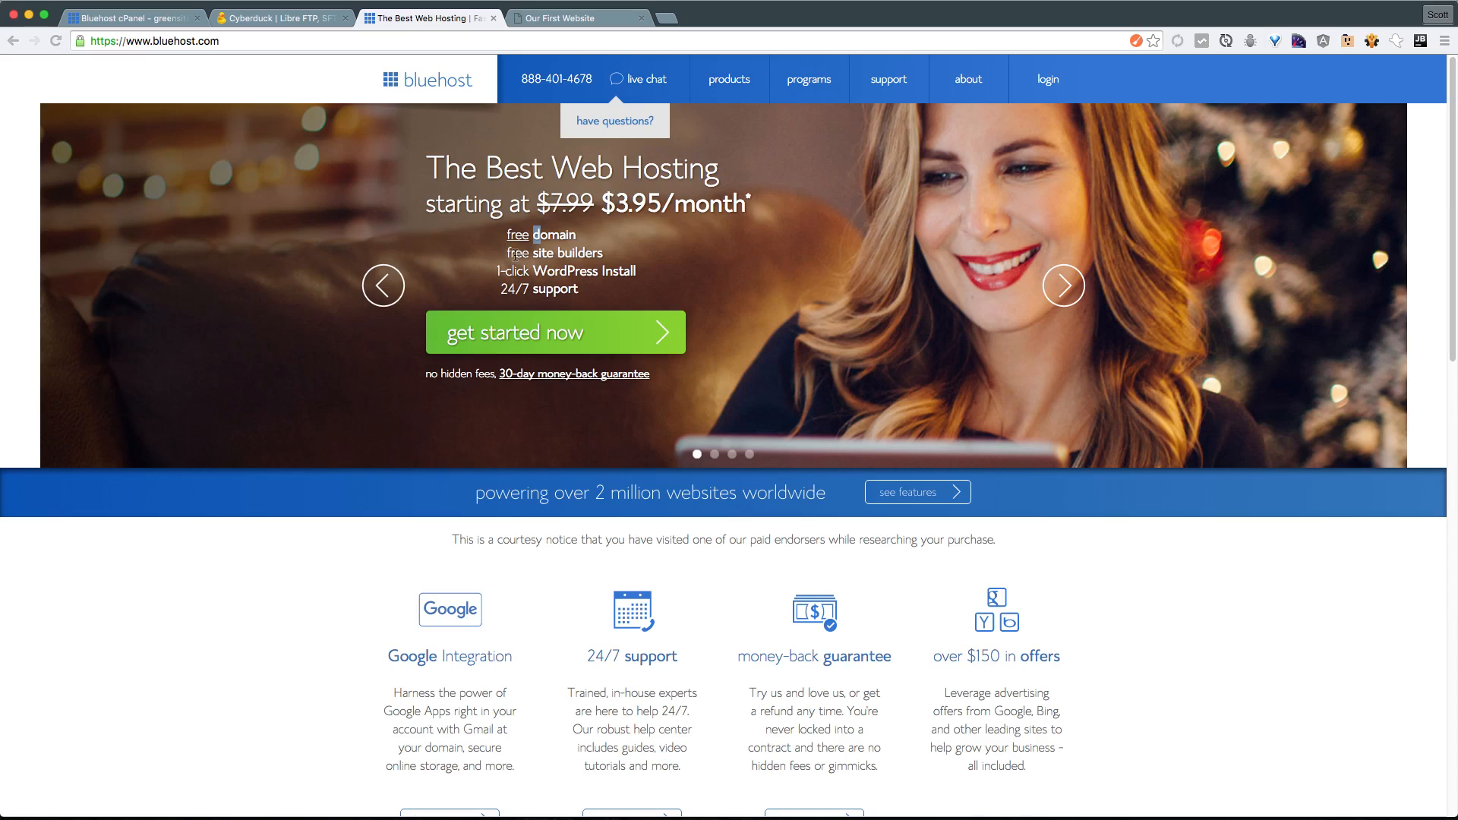
mouse_move(571, 297)
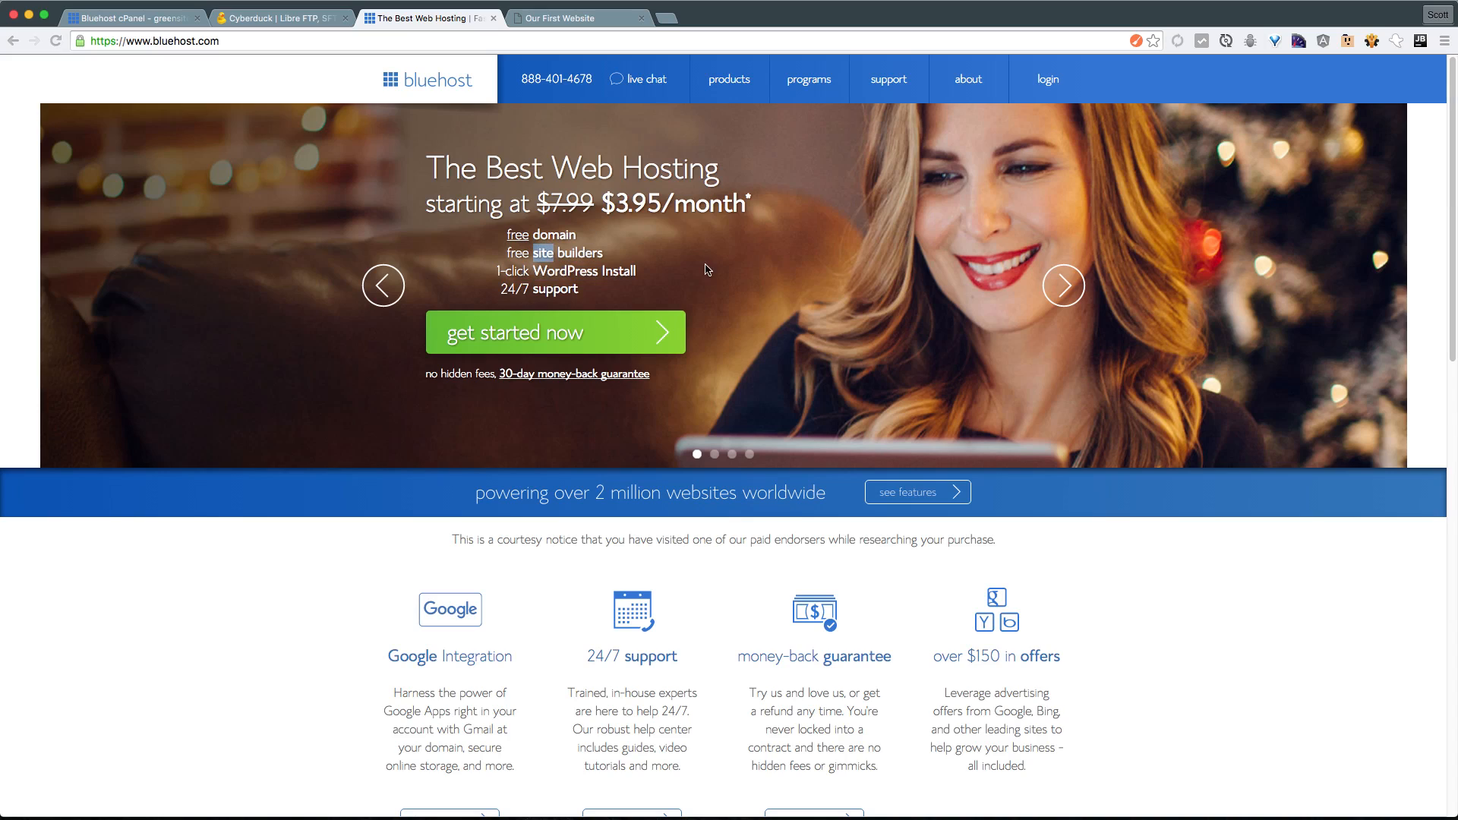
mouse_move(554, 387)
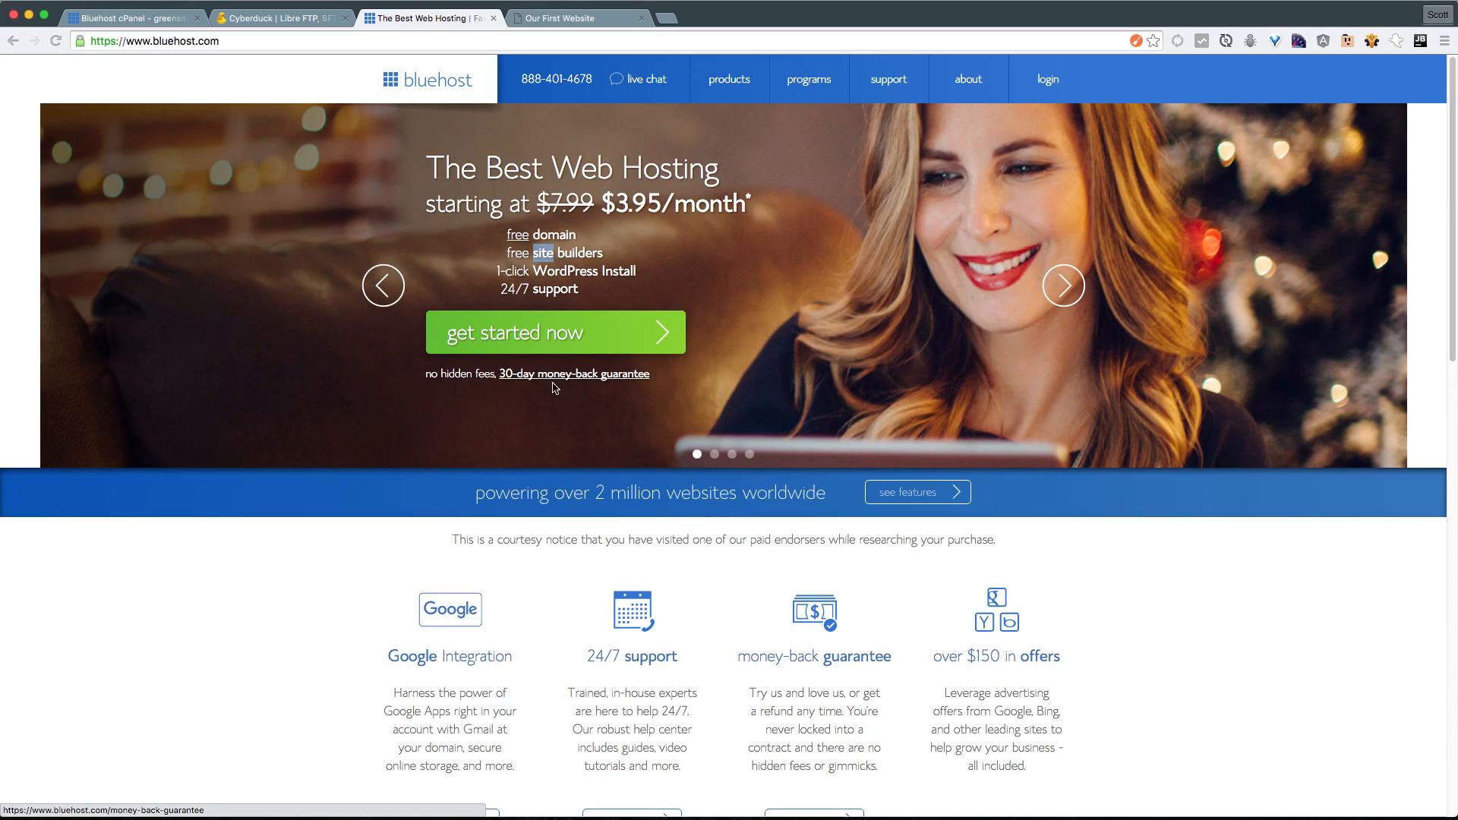
mouse_move(402, 280)
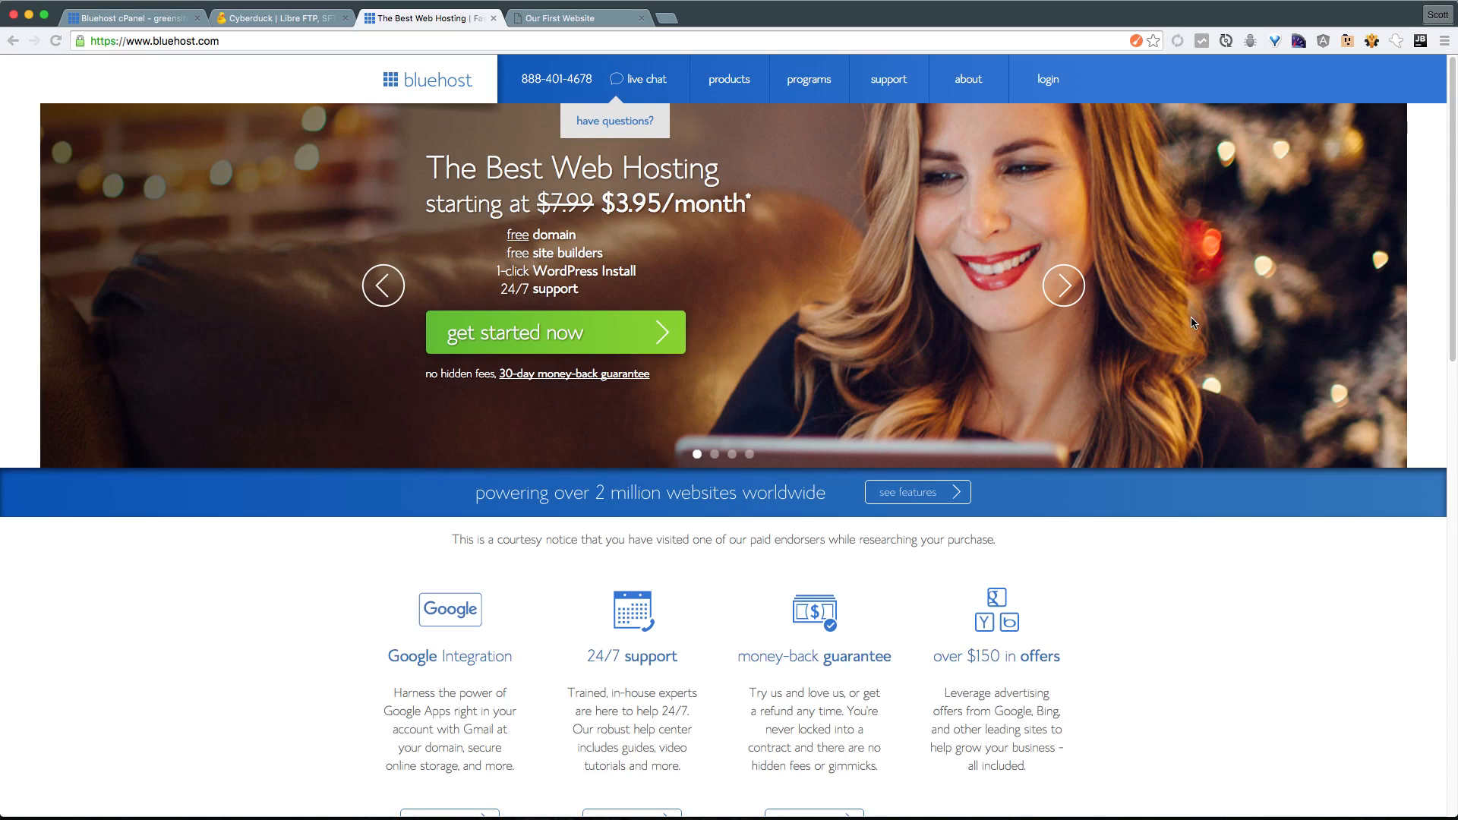
mouse_move(1045, 283)
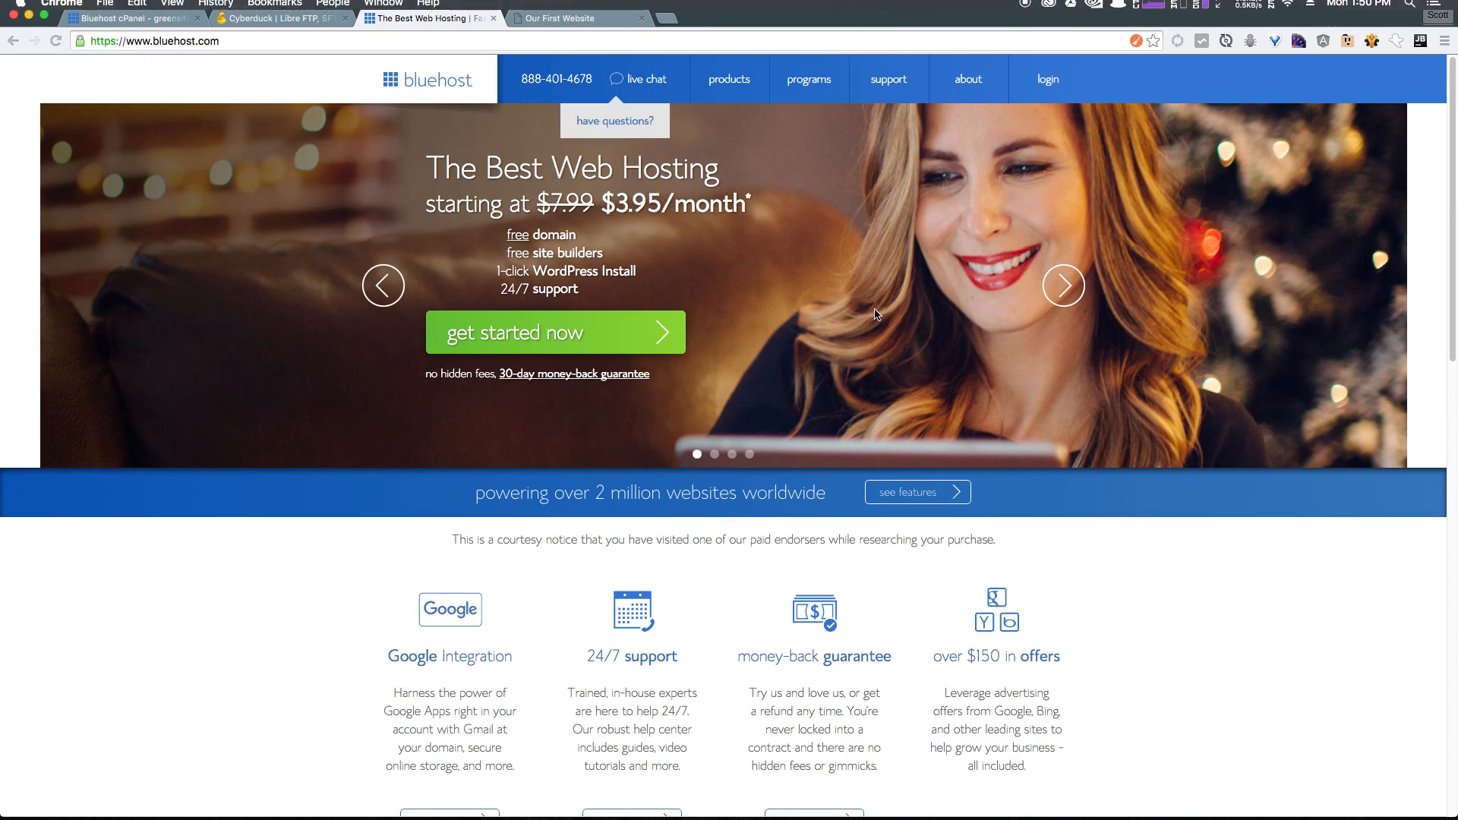
click(136, 21)
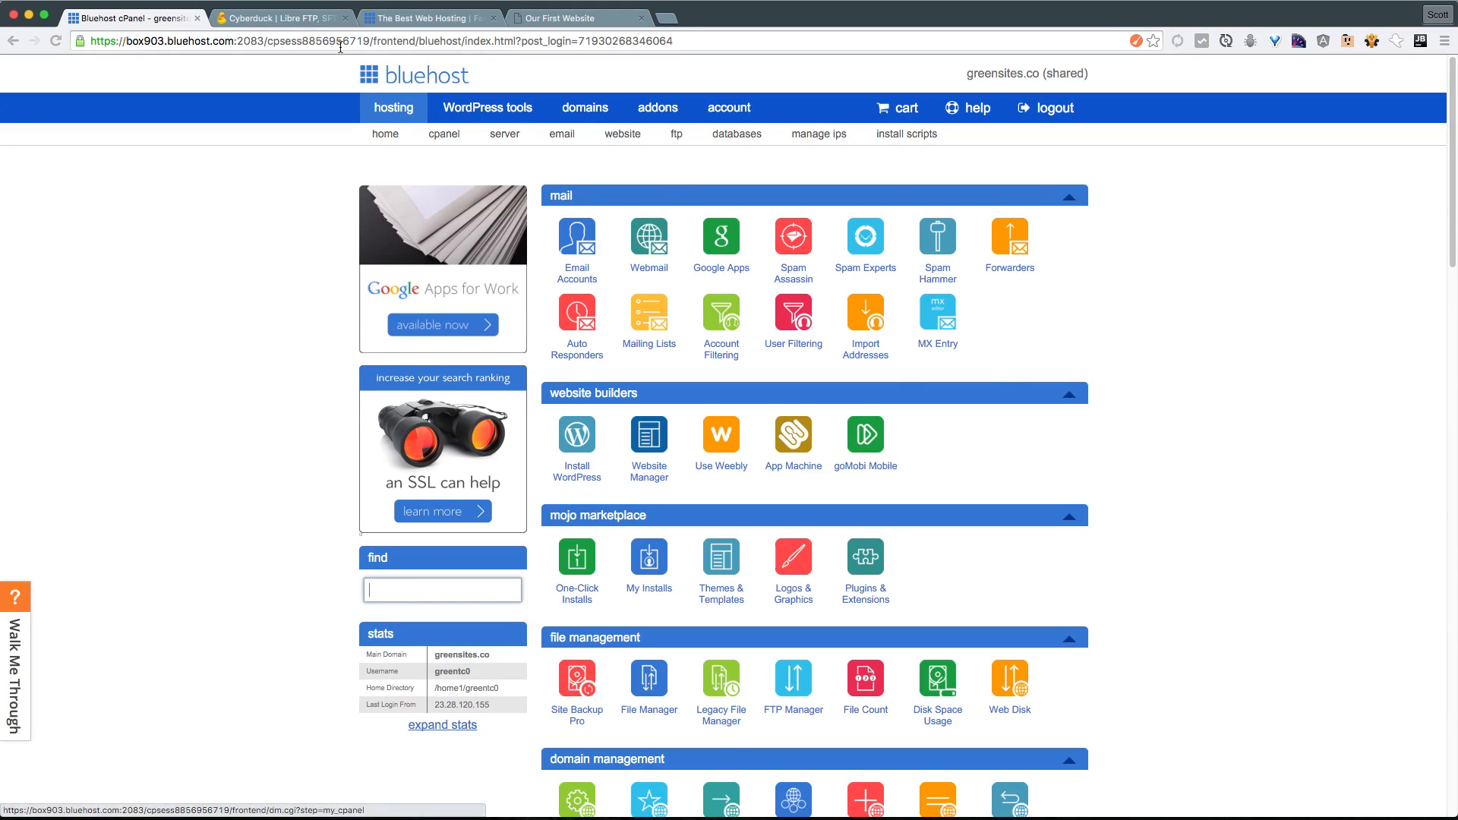
mouse_move(879, 342)
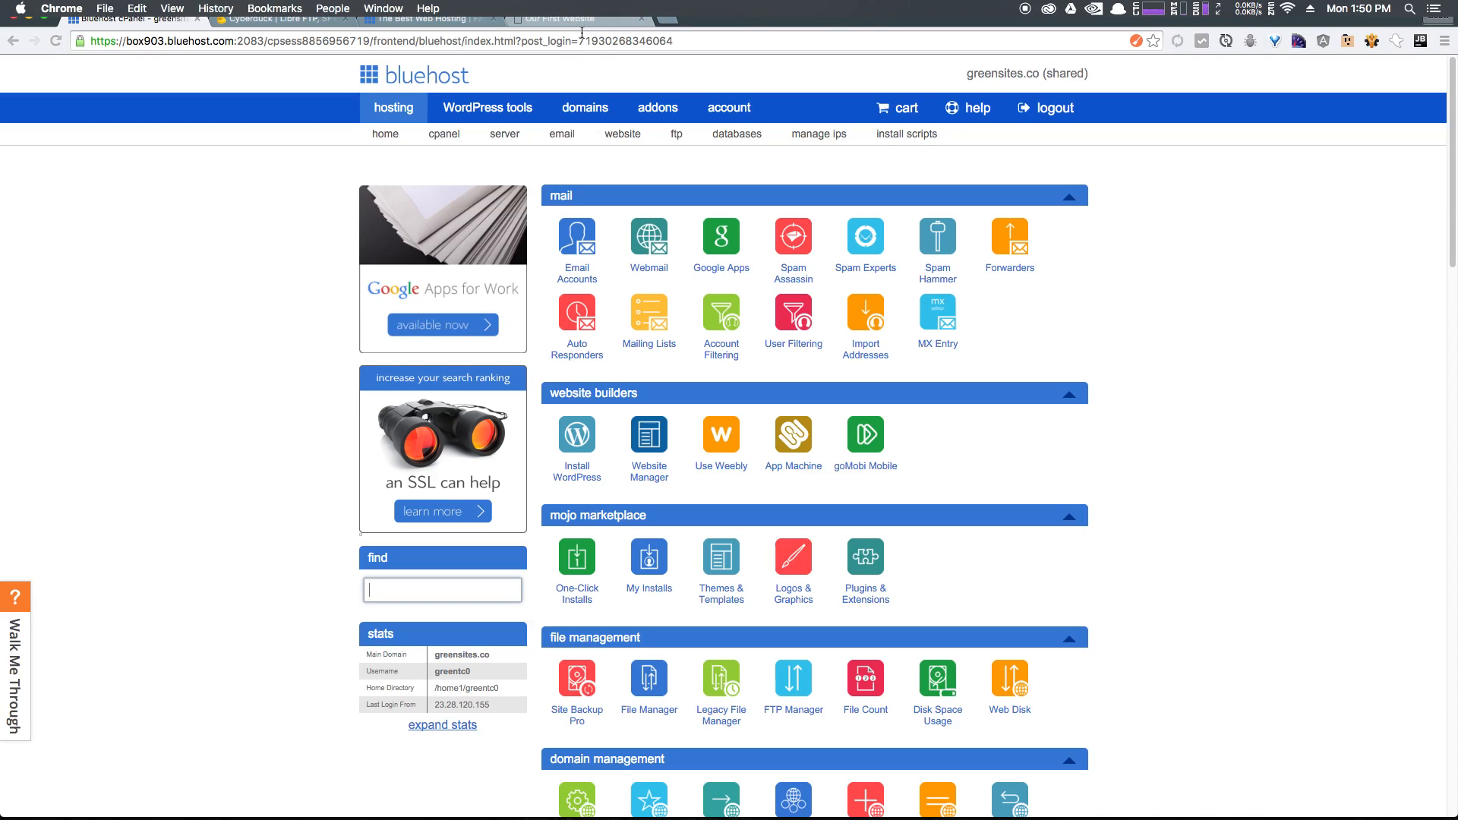
Return from the greensites.co cPanel dashboard to the 'Our First Website' tab
click(577, 18)
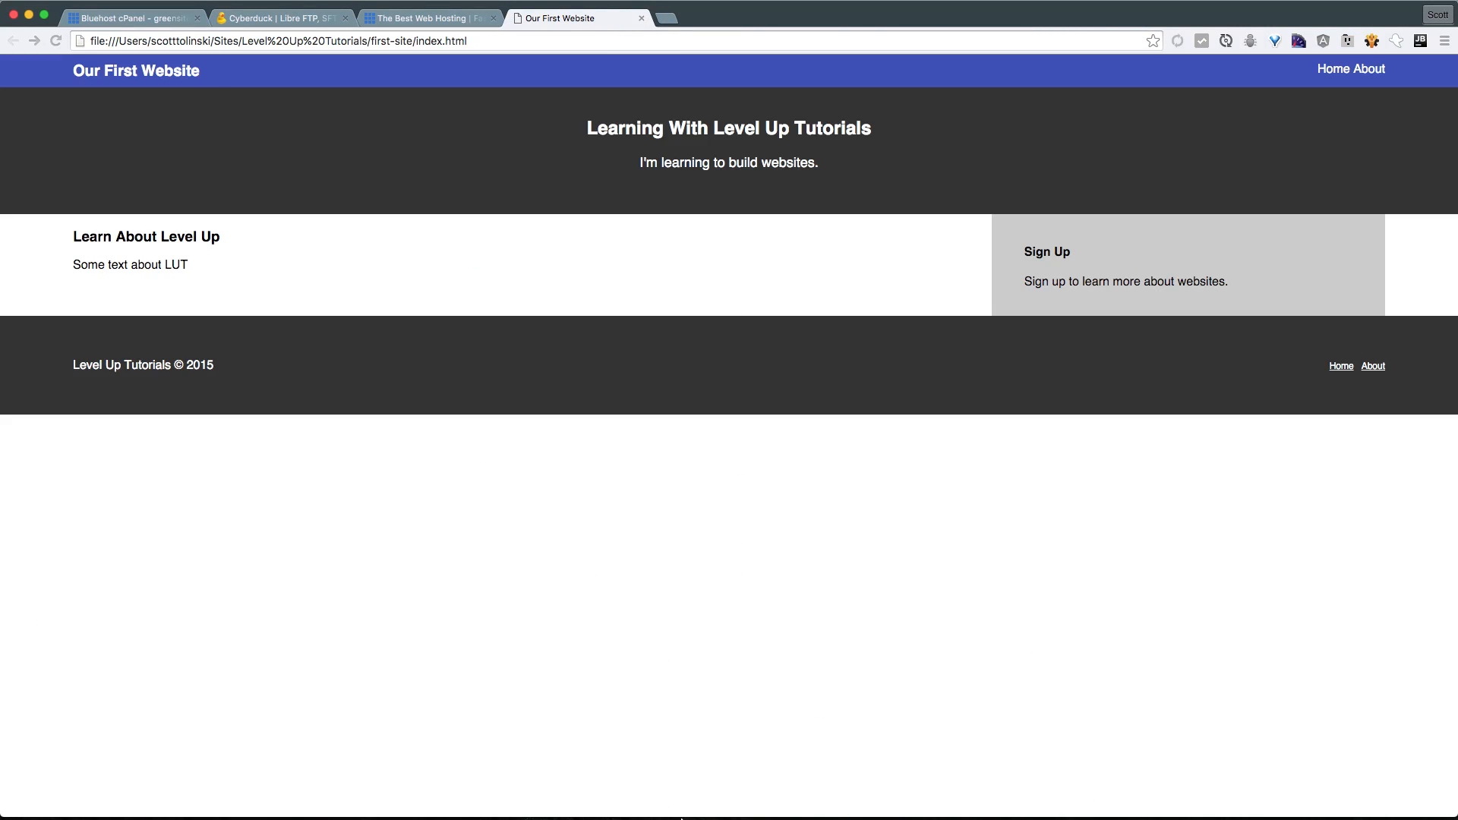
mouse_move(240, 565)
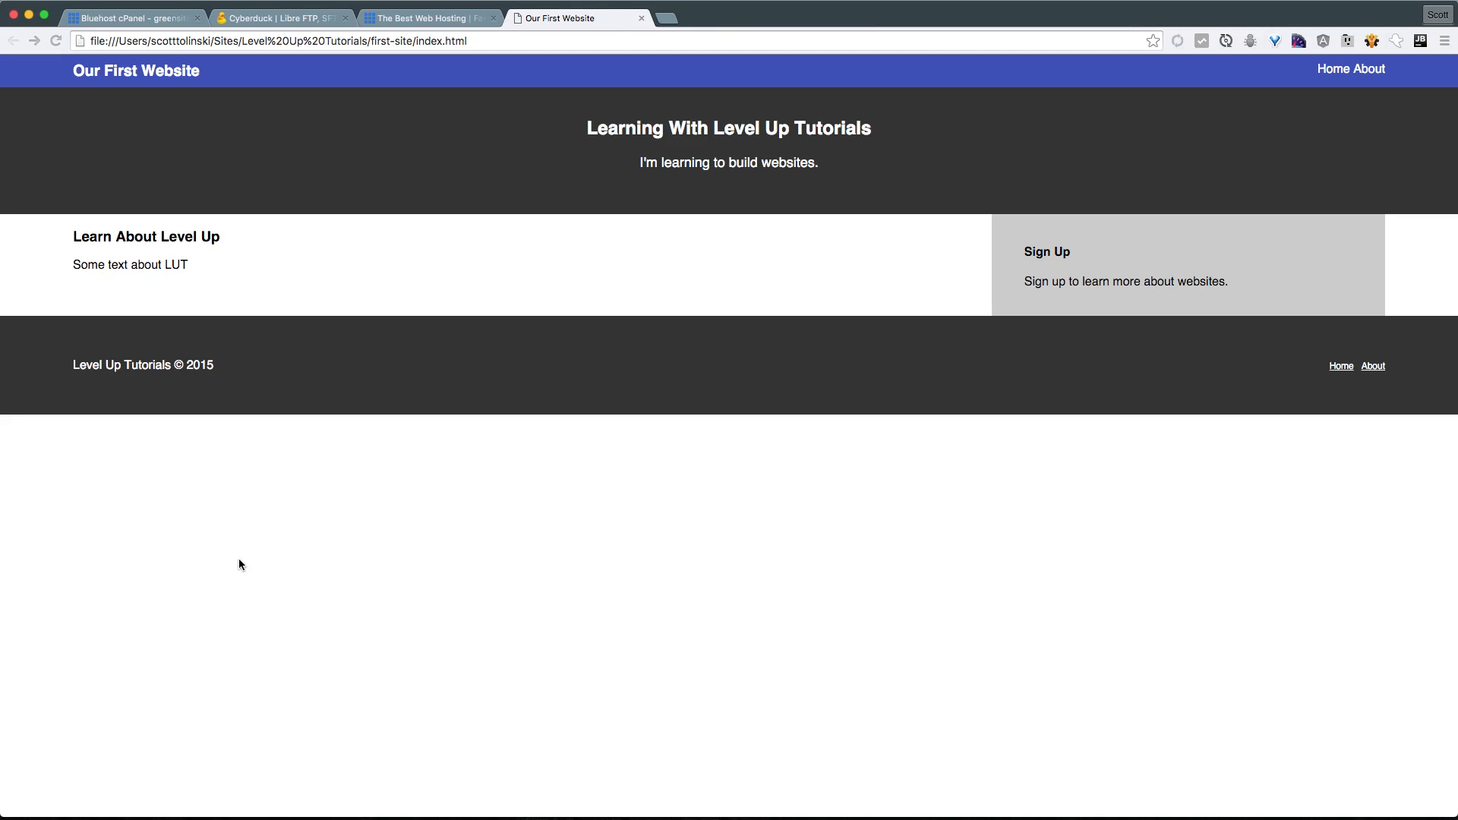
mouse_move(277, 85)
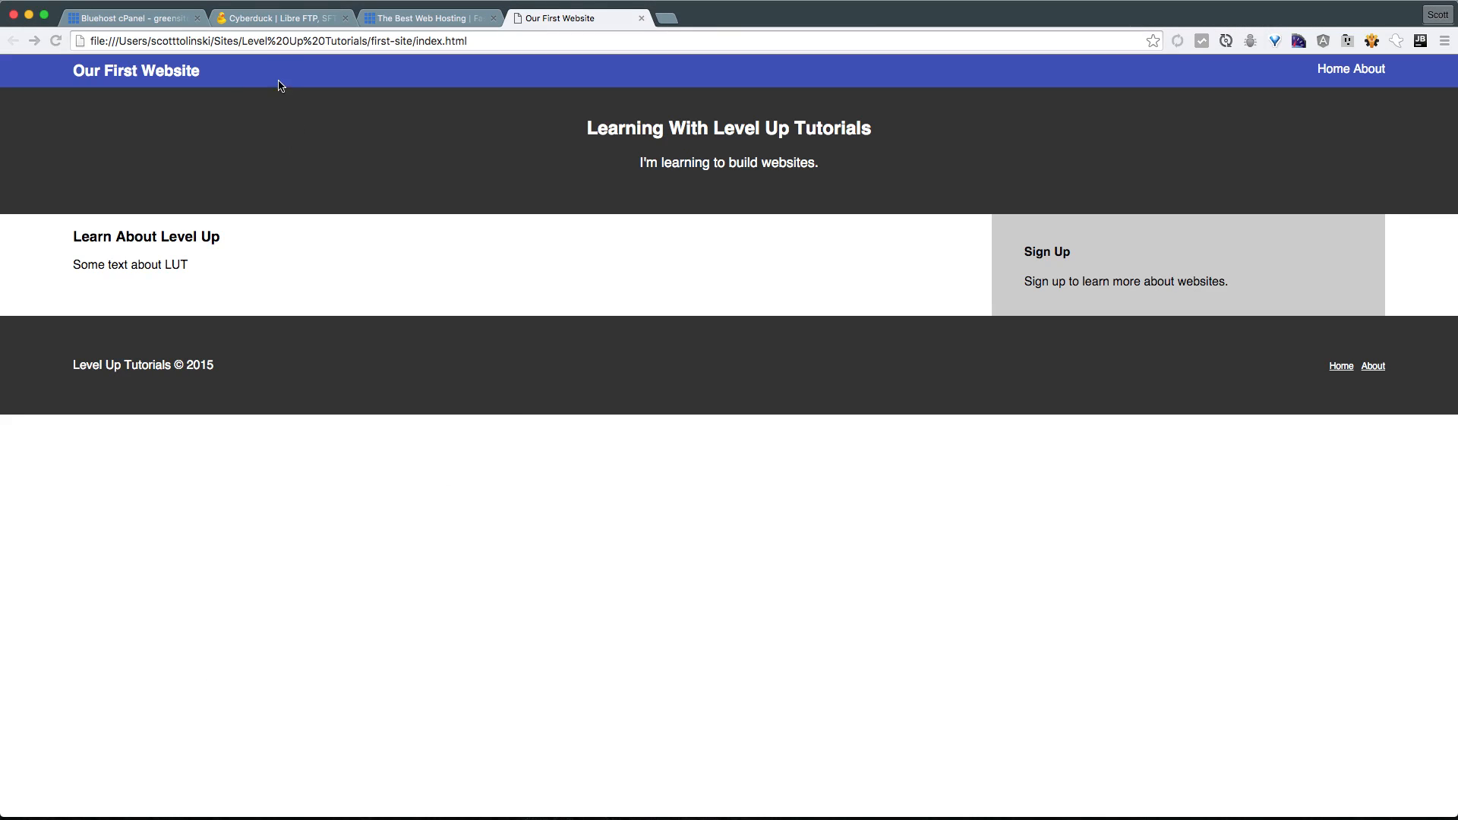
mouse_move(947, 435)
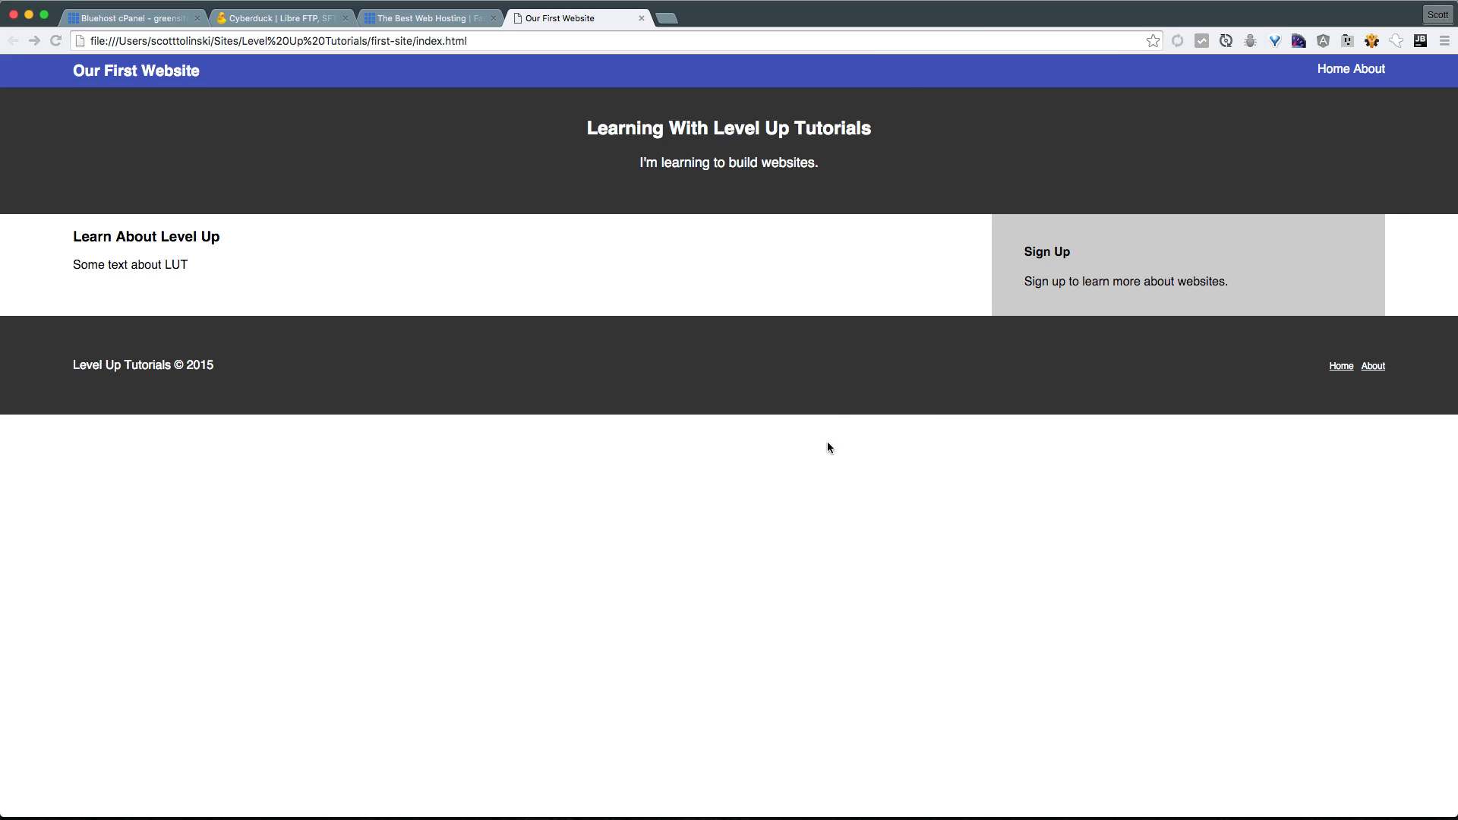
mouse_move(1029, 249)
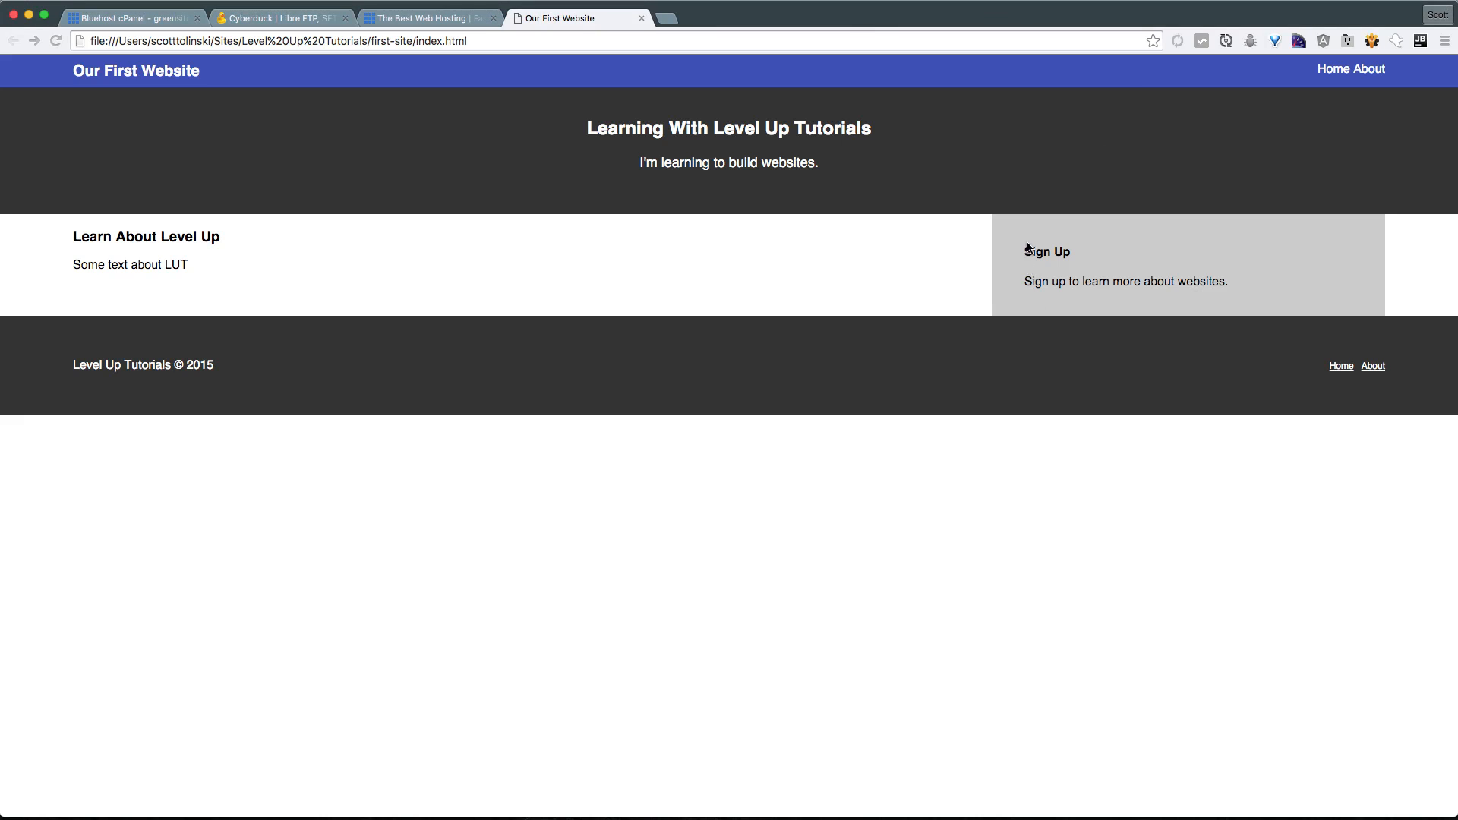
mouse_move(1029, 208)
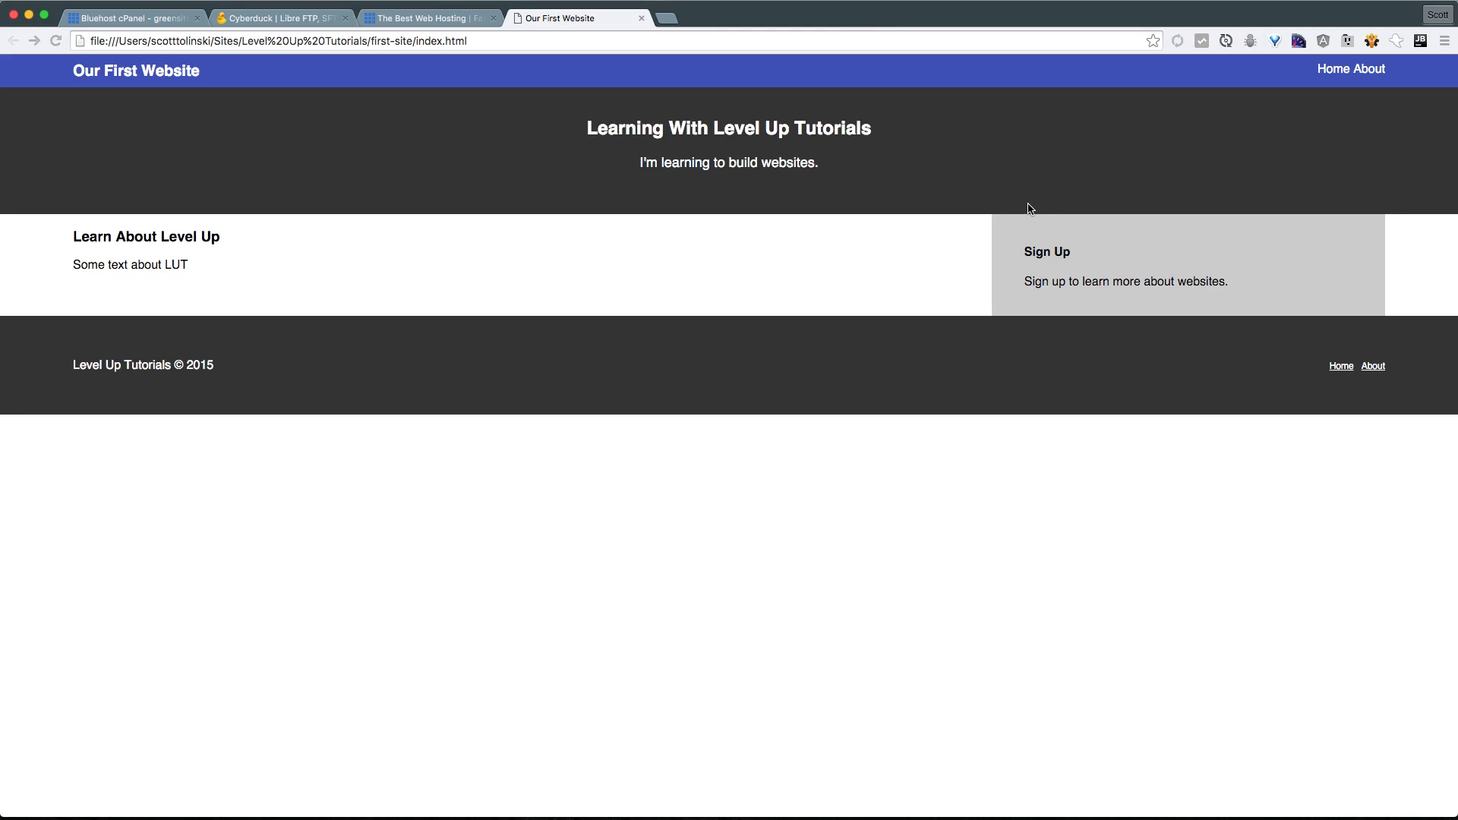
mouse_move(971, 169)
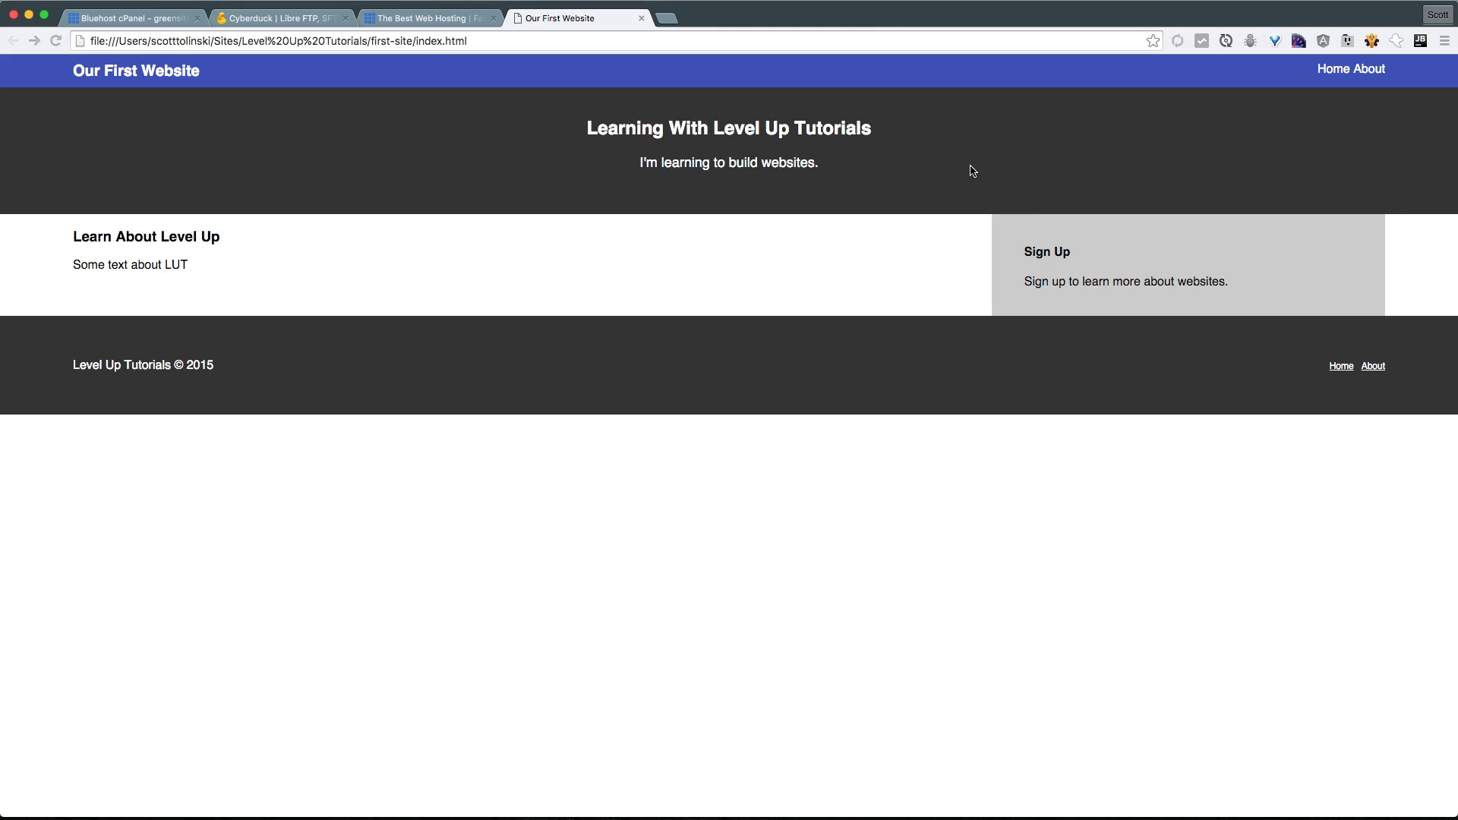
mouse_move(1061, 700)
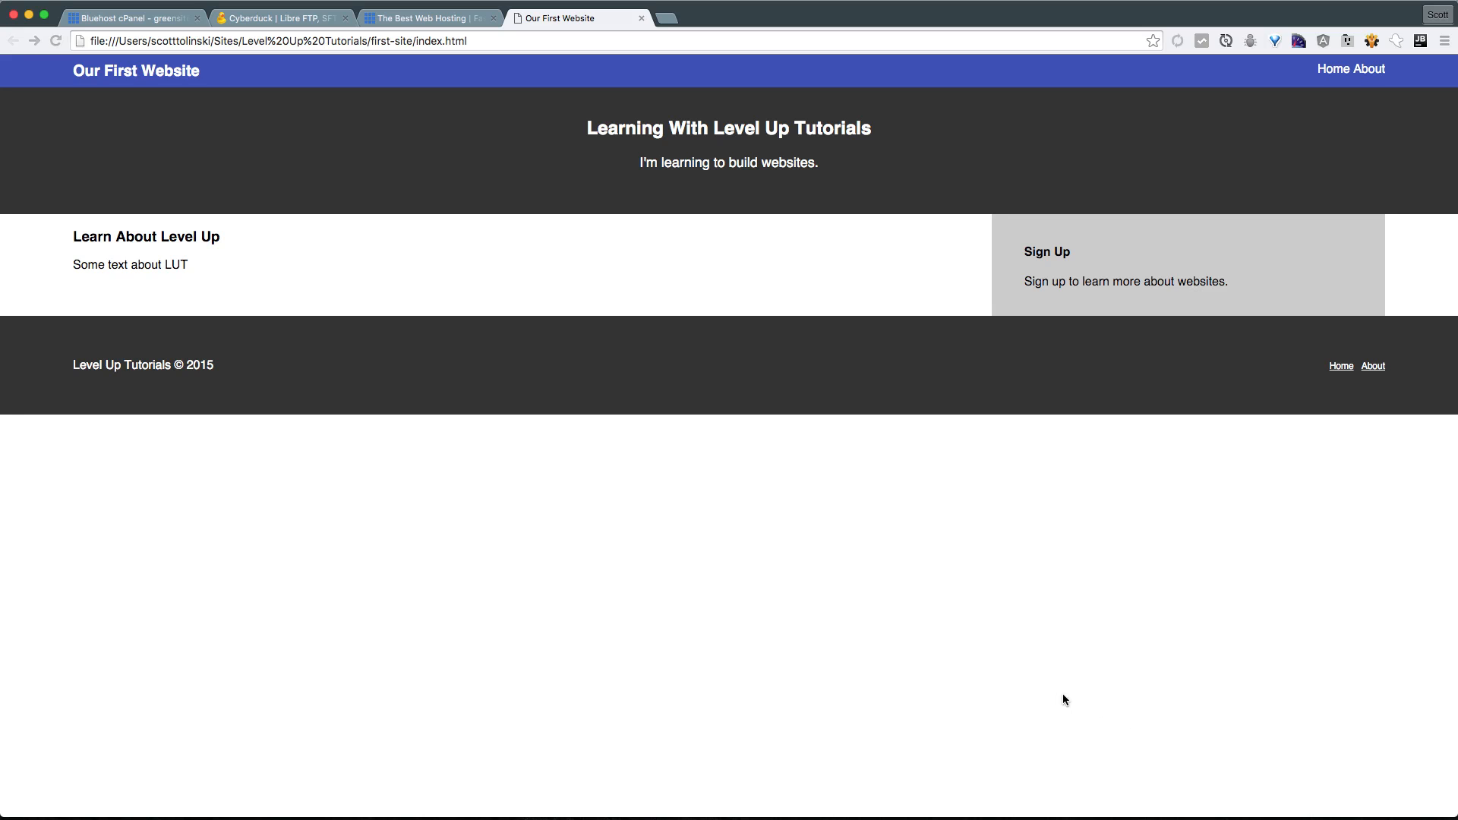
mouse_move(454, 395)
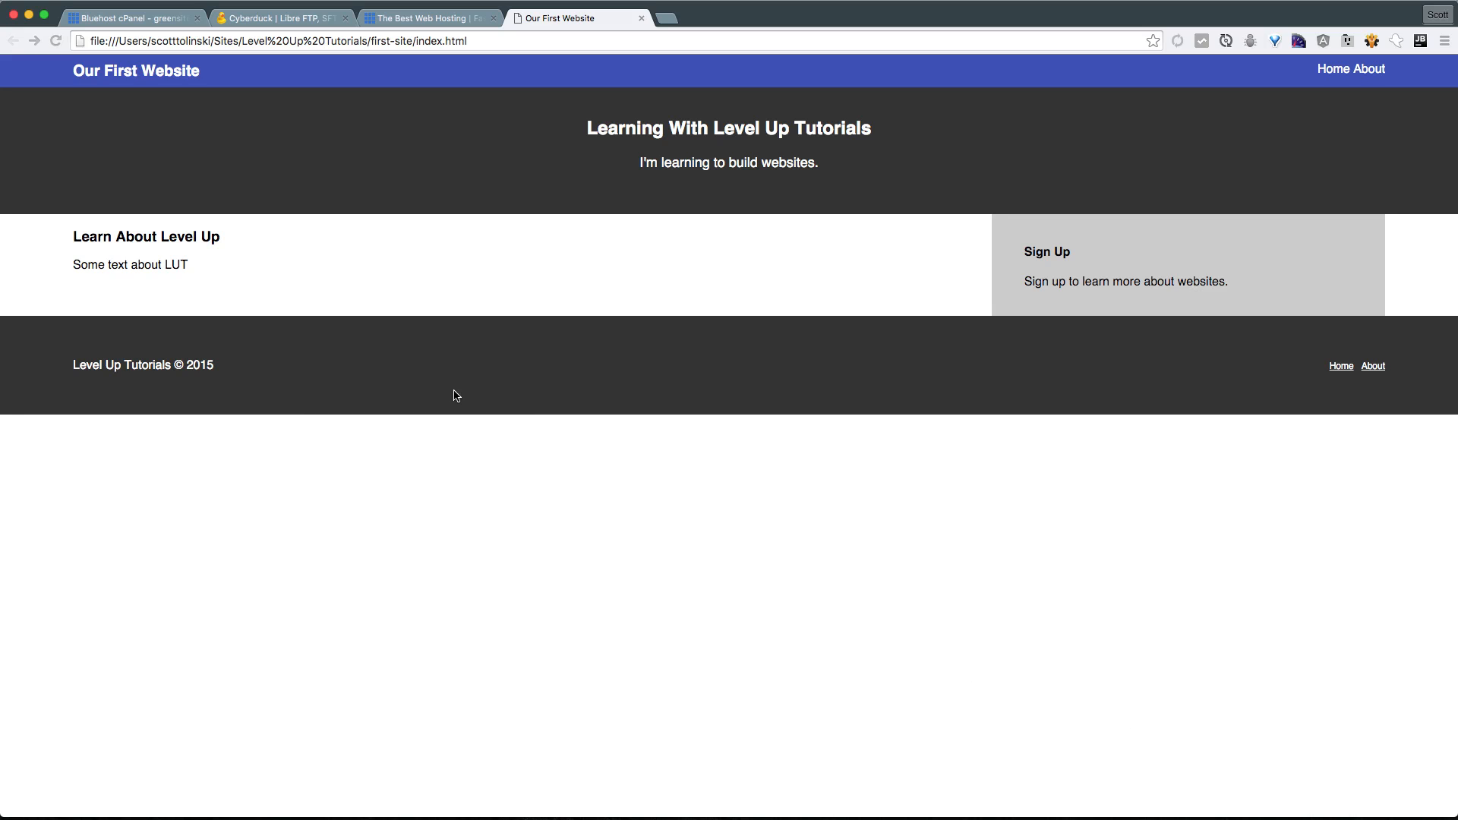
mouse_move(584, 495)
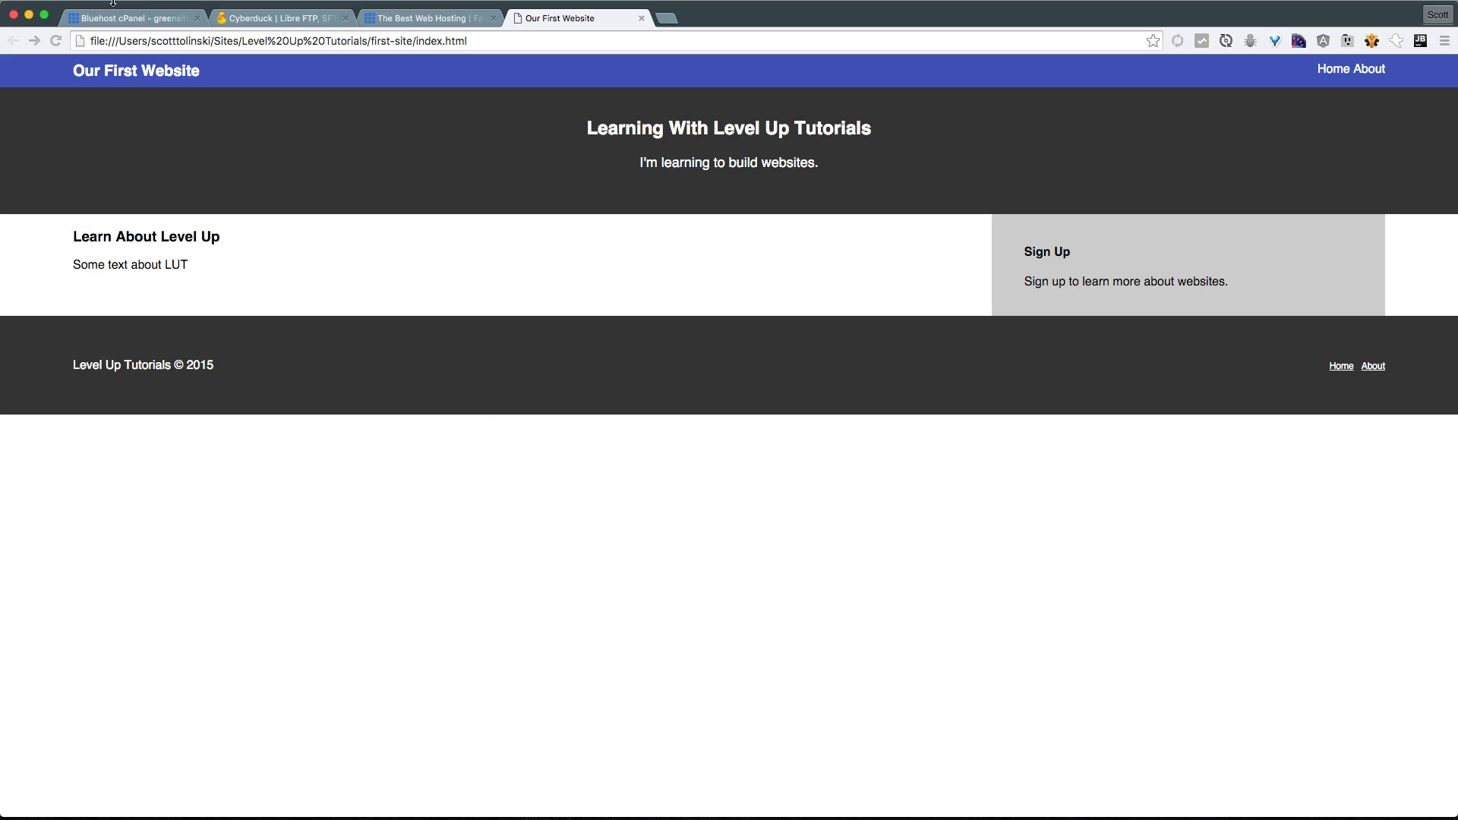
mouse_move(659, 540)
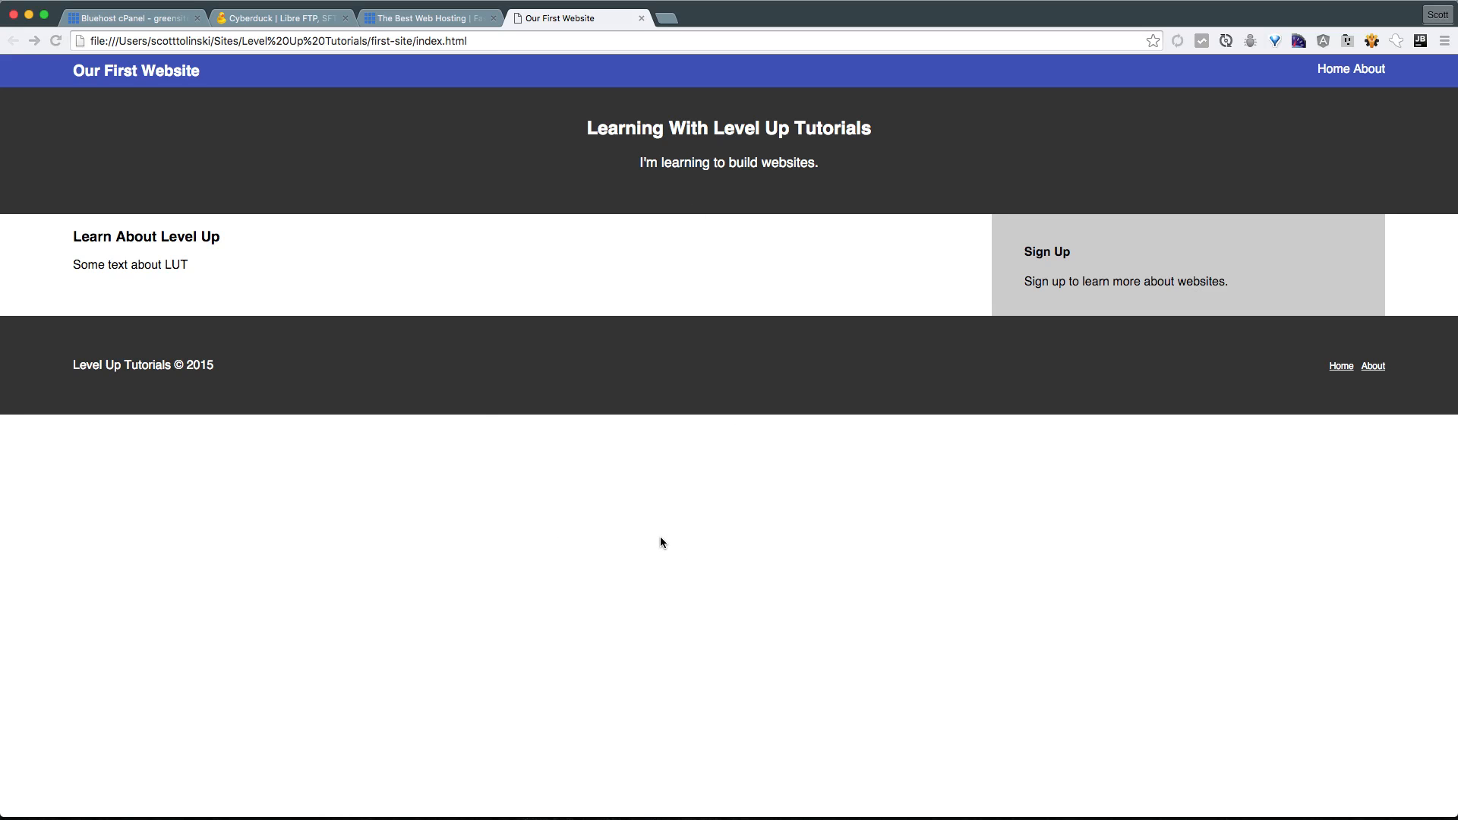
mouse_move(878, 94)
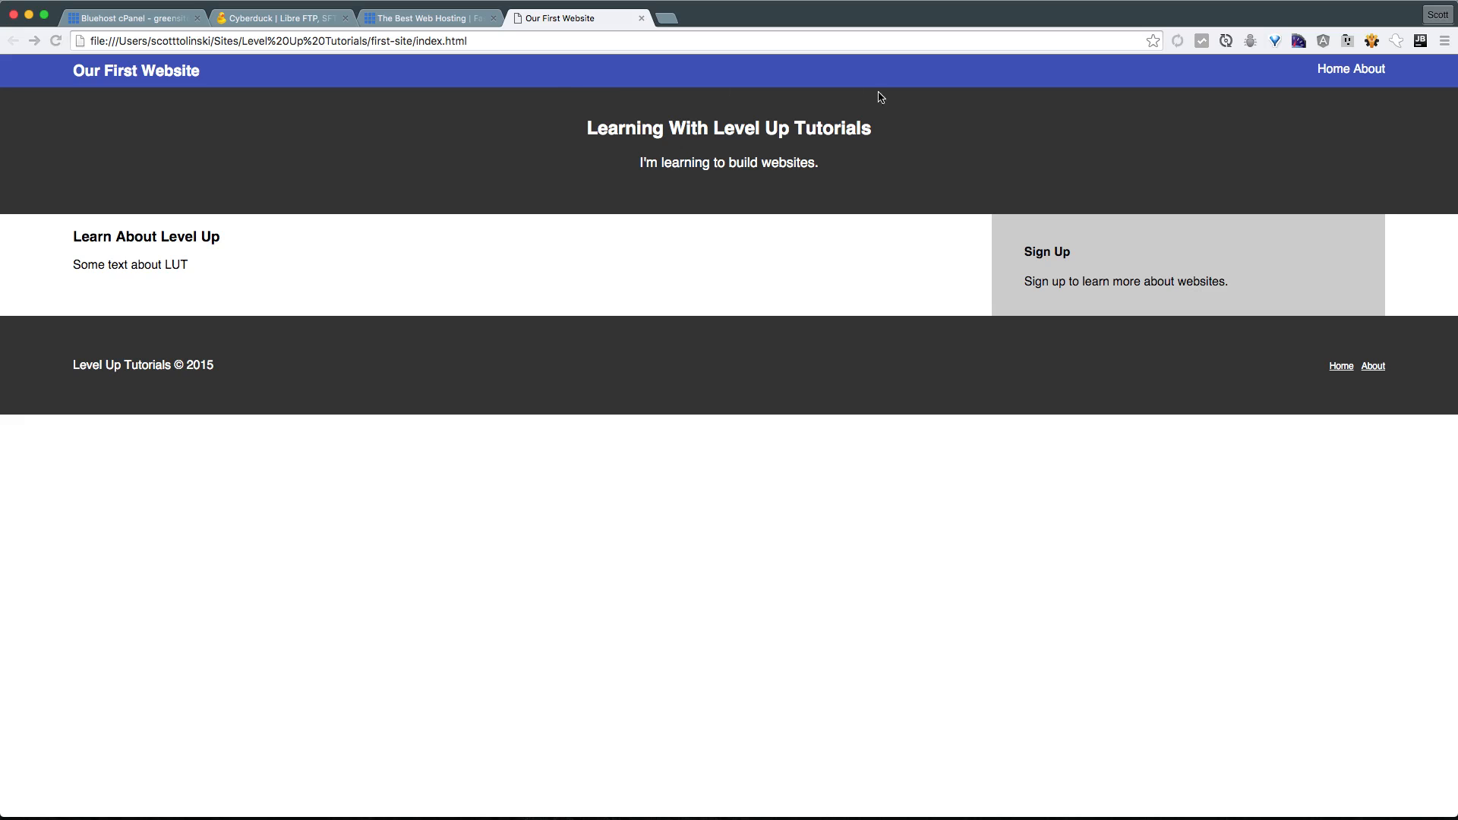
mouse_move(760, 380)
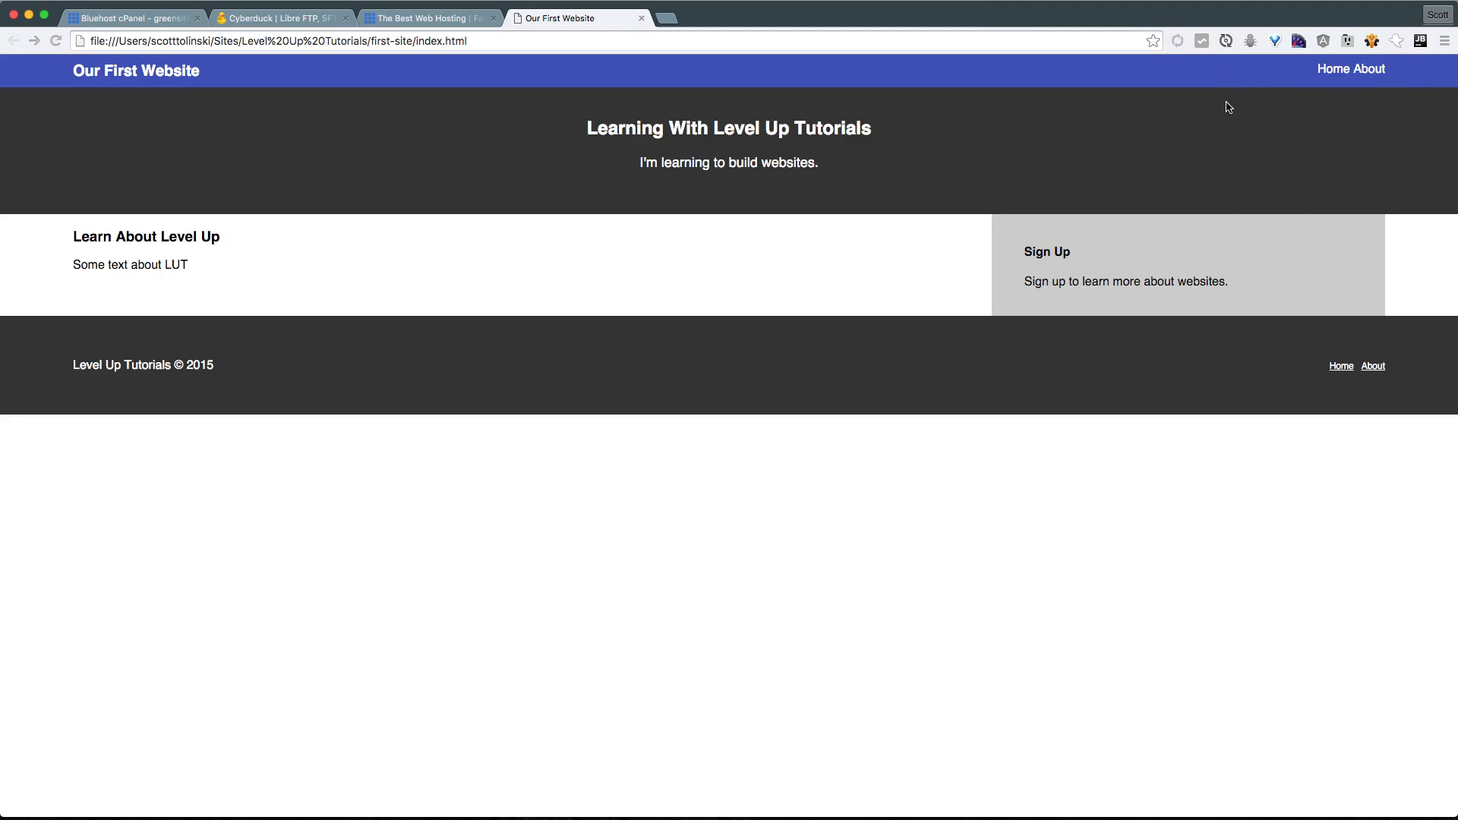
mouse_move(790, 106)
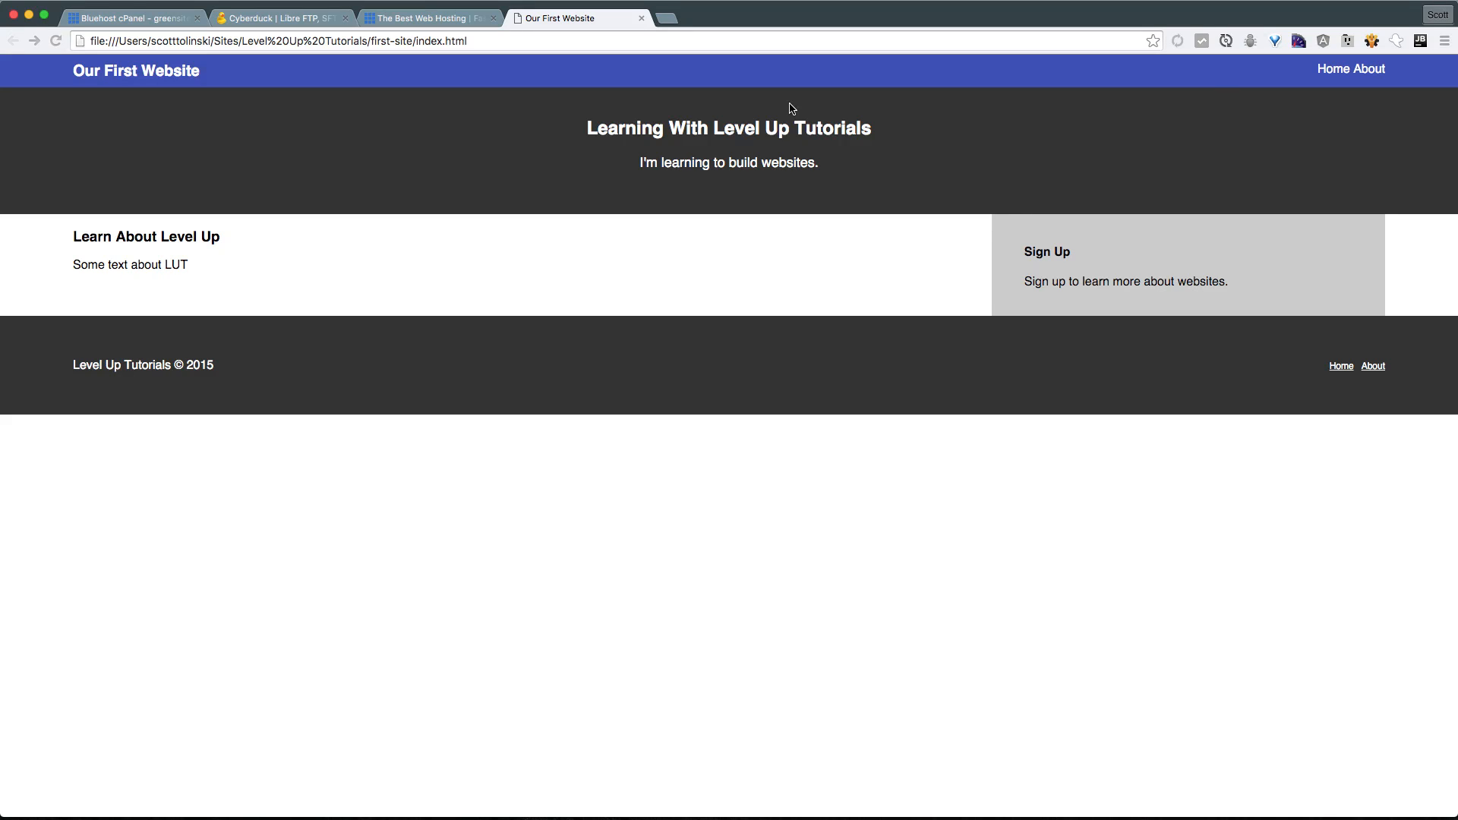